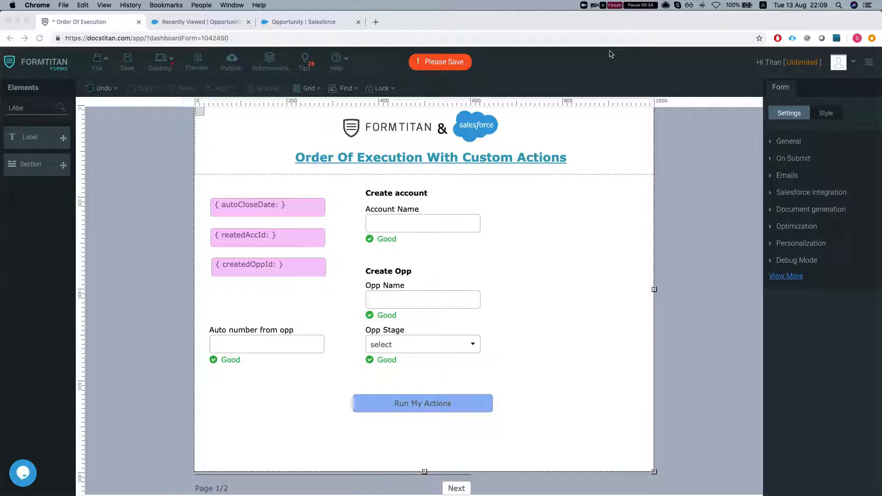
{"action": "mouse_move", "coordinate": [668, 240]}
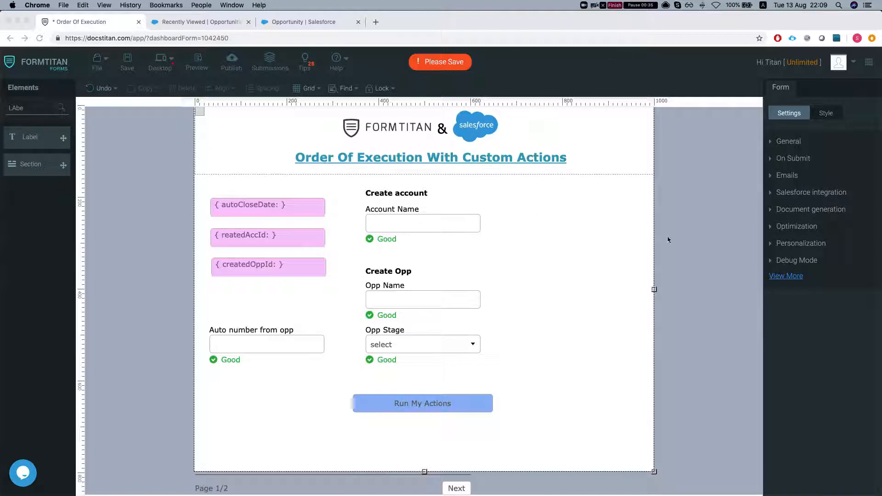
- Add an Account create push, usable in custom actions, mapping Account Name from the form field
{"action": "left_click", "coordinate": [812, 192]}
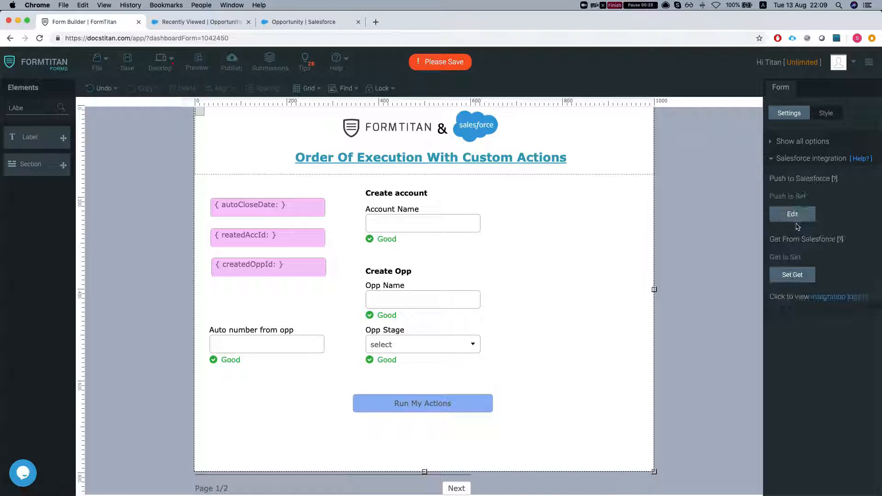
{"action": "left_click", "coordinate": [791, 214]}
{"action": "type", "text": "create"}
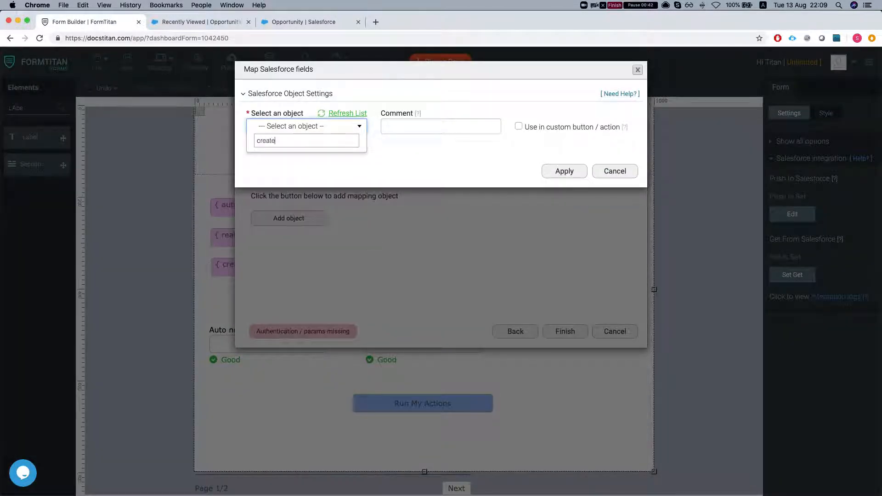
{"action": "left_click", "coordinate": [281, 140]}
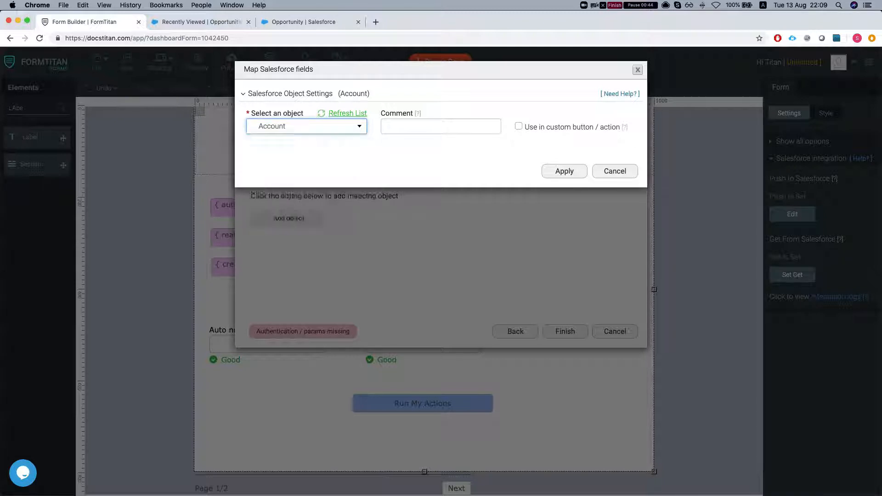
{"action": "type", "text": "creal"}
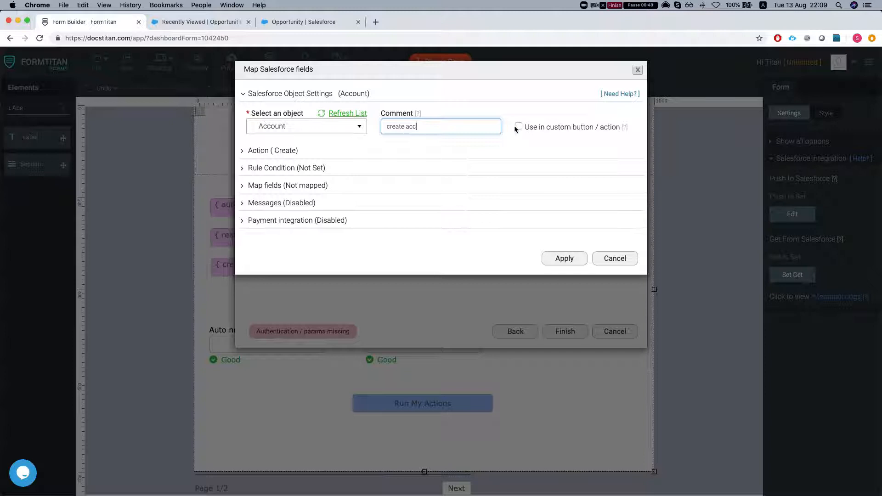
{"action": "left_click", "coordinate": [272, 150]}
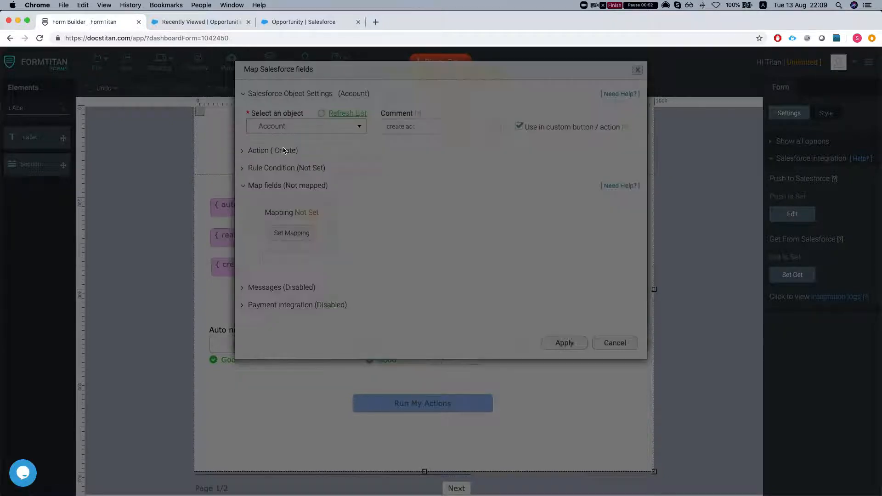
{"action": "left_click", "coordinate": [292, 233]}
{"action": "type", "text": "acc"}
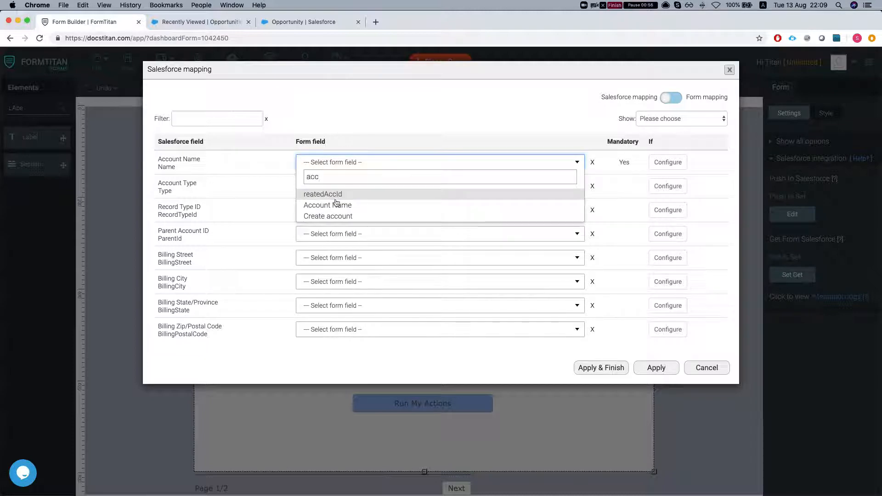
{"action": "left_click", "coordinate": [328, 205]}
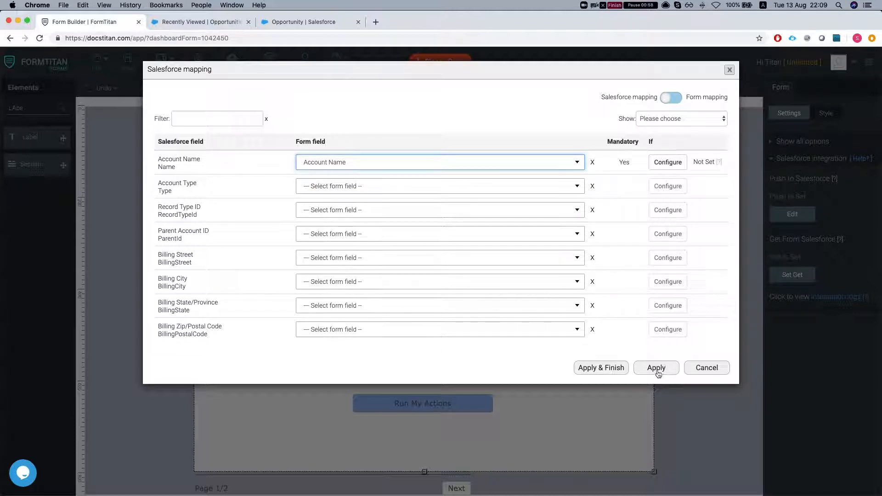
{"action": "left_click", "coordinate": [656, 368]}
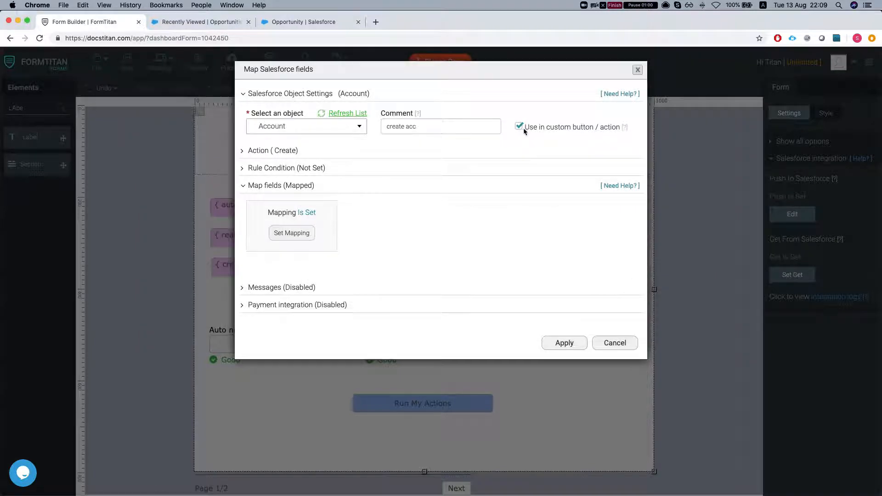
{"action": "mouse_move", "coordinate": [539, 258]}
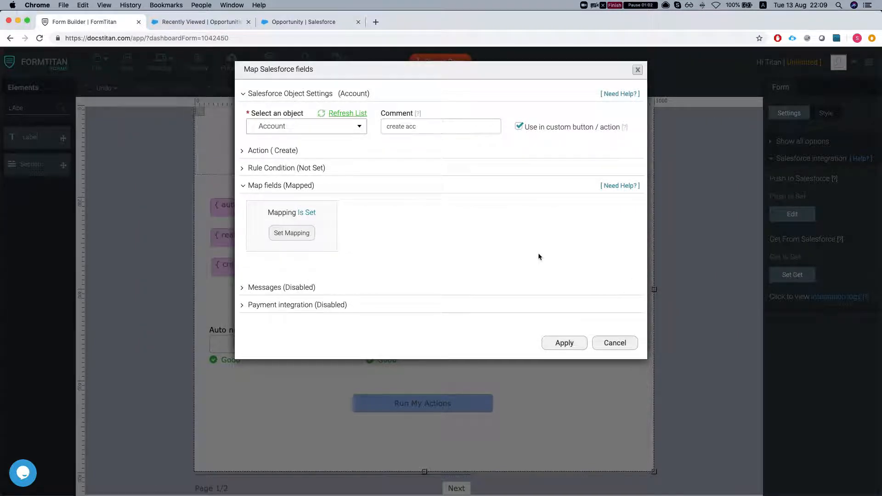
{"action": "left_click", "coordinate": [564, 343]}
{"action": "type", "text": "op"}
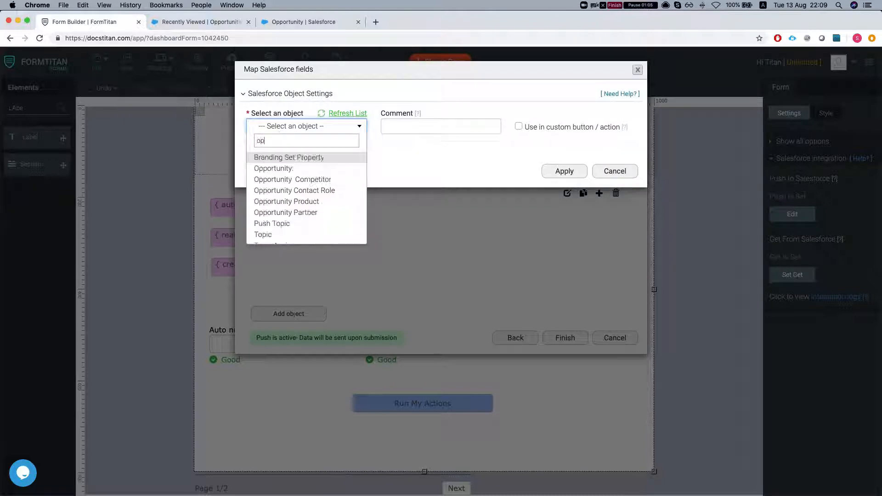
- Add an Opportunity create push for custom actions, mapping Name from Opp Name and Stage from Opp Stage
{"action": "left_click", "coordinate": [274, 168]}
{"action": "type", "text": "create an opp"}
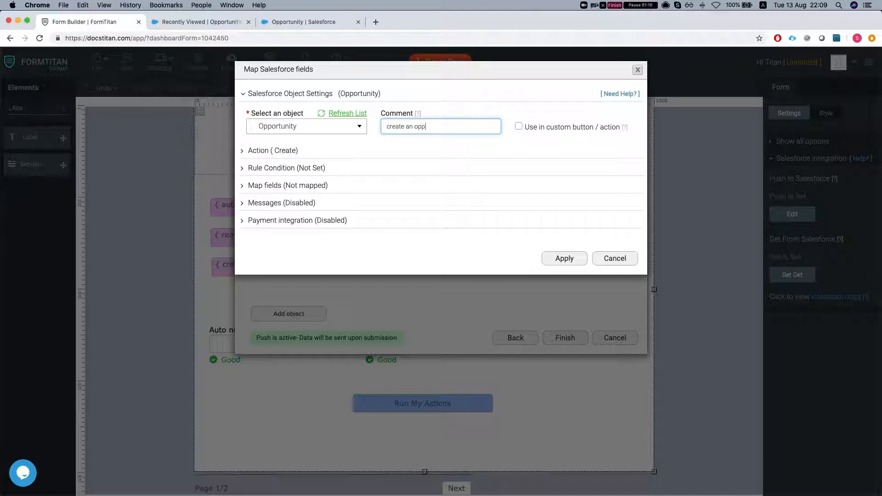
{"action": "left_click", "coordinate": [519, 128]}
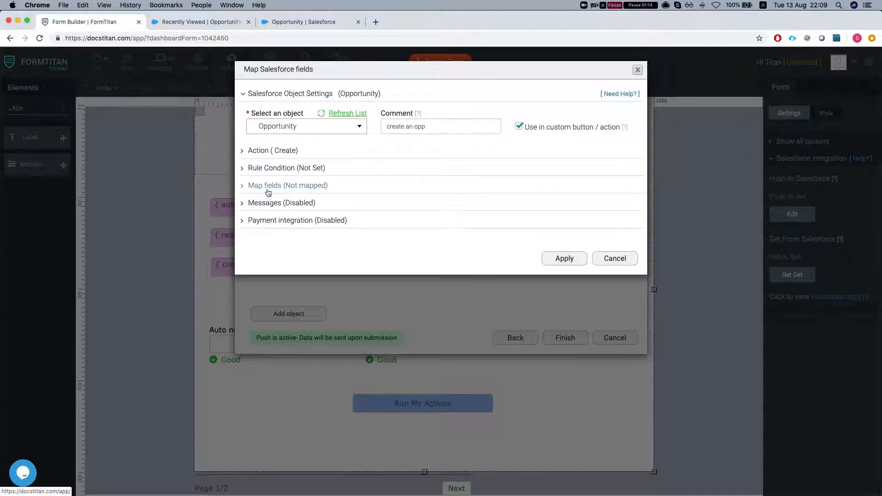
{"action": "left_click", "coordinate": [288, 185]}
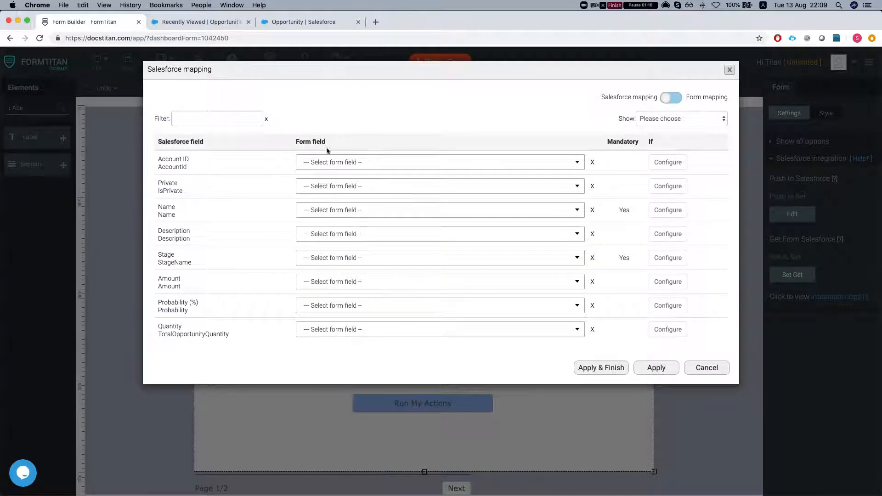
{"action": "left_click", "coordinate": [681, 118]}
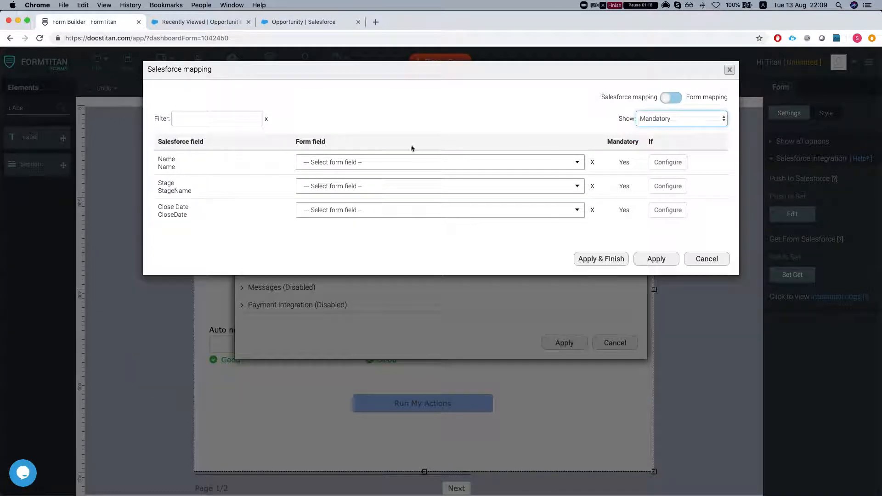
{"action": "mouse_move", "coordinate": [327, 164]}
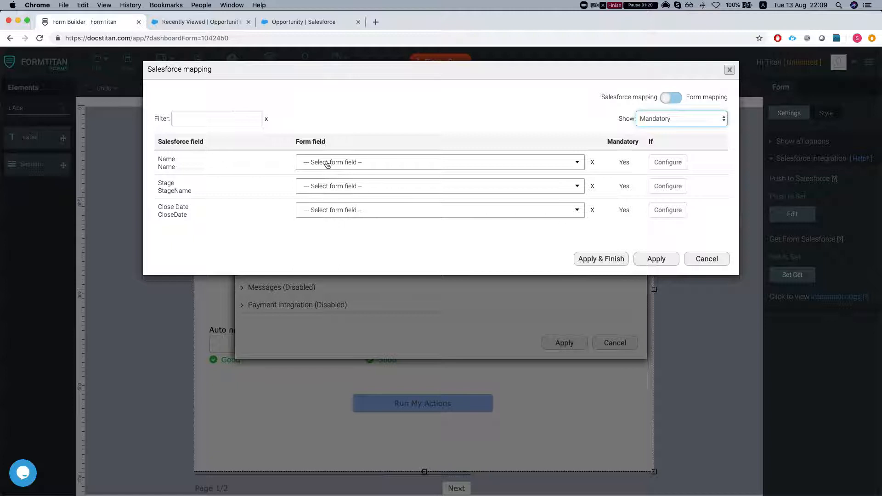
{"action": "left_click", "coordinate": [439, 163]}
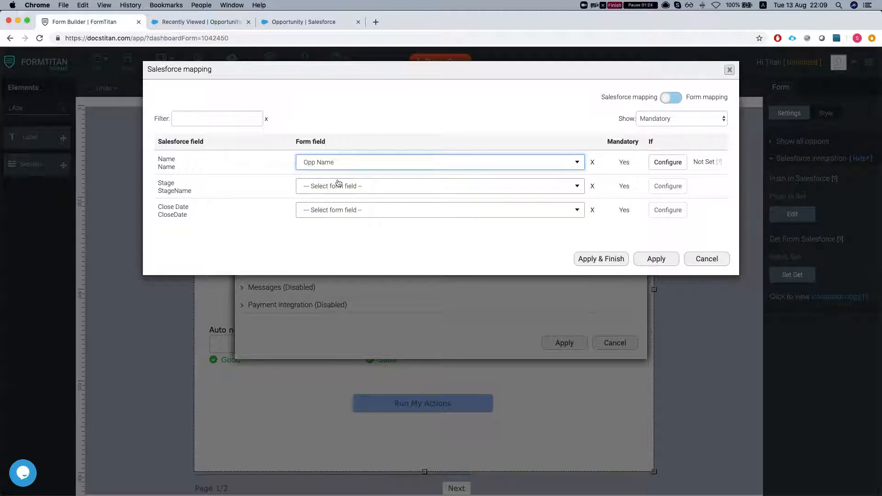
{"action": "type", "text": "stag"}
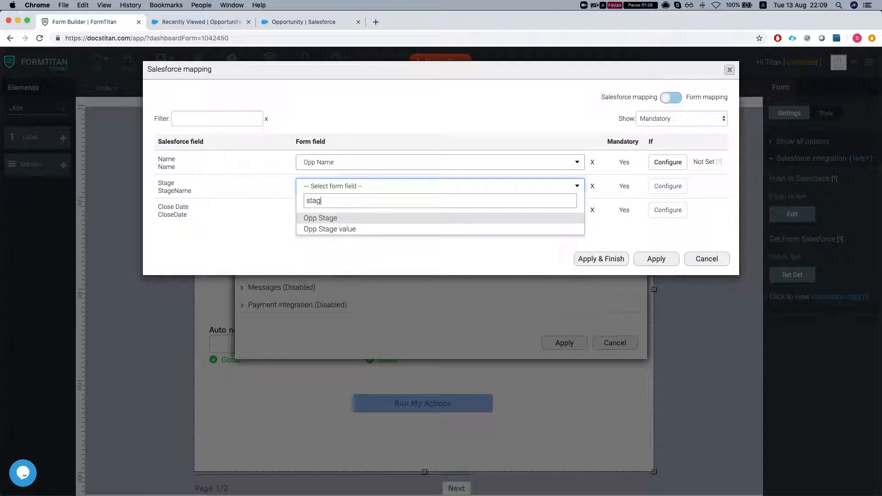
{"action": "left_click", "coordinate": [320, 218]}
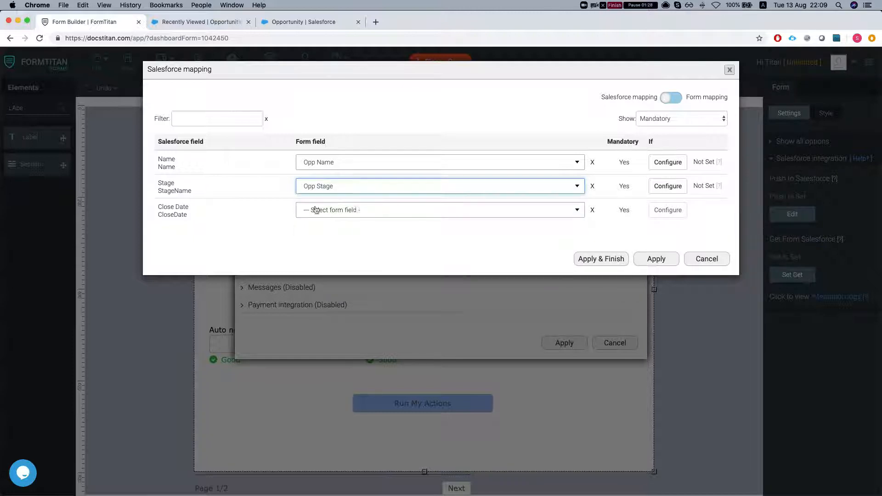
- Map Close Date from autoCloseDate and Account ID from reatedAccId, and save the opportunity mapping
{"action": "left_click", "coordinate": [438, 210]}
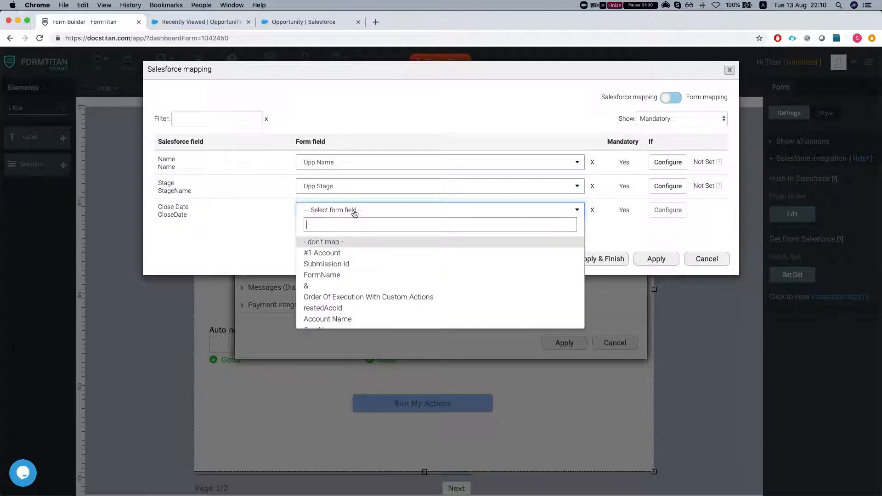
{"action": "left_click", "coordinate": [440, 210]}
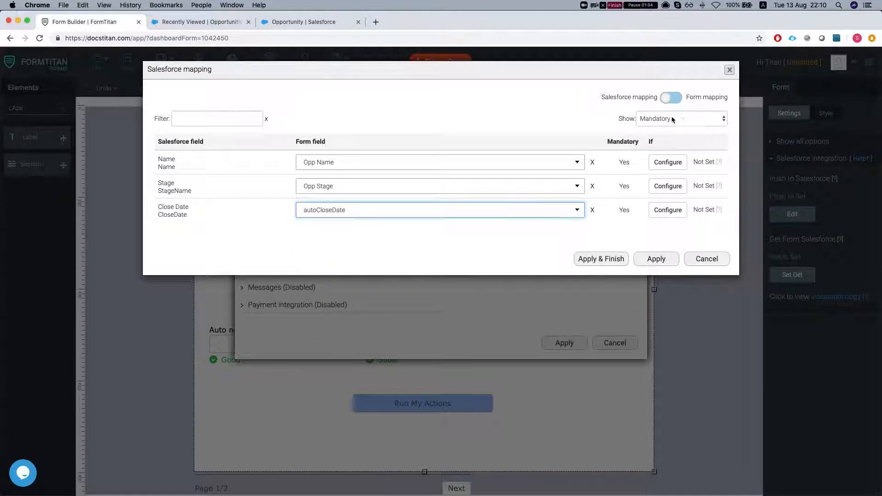
{"action": "left_click", "coordinate": [681, 118]}
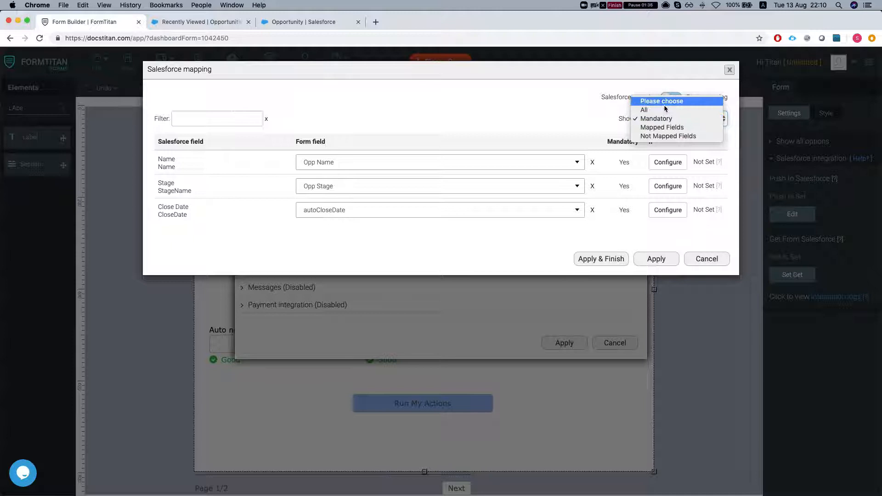
{"action": "left_click", "coordinate": [643, 110]}
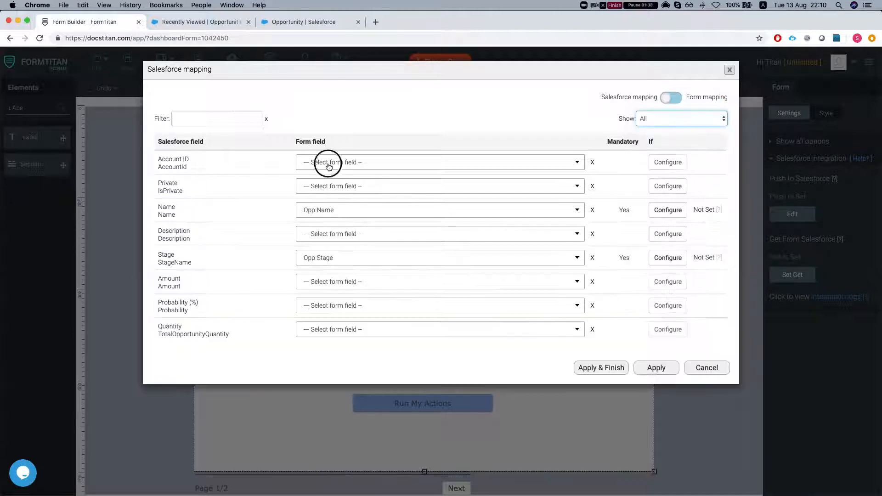
{"action": "type", "text": "acc"}
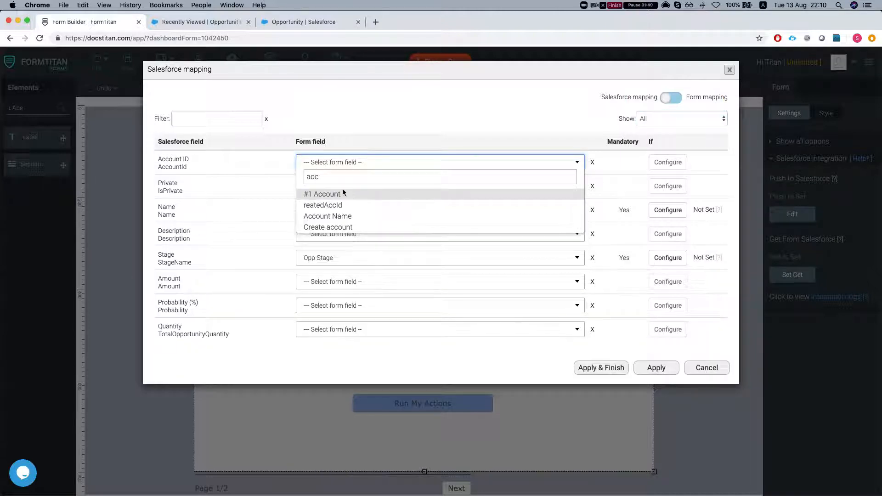
{"action": "mouse_move", "coordinate": [335, 205]}
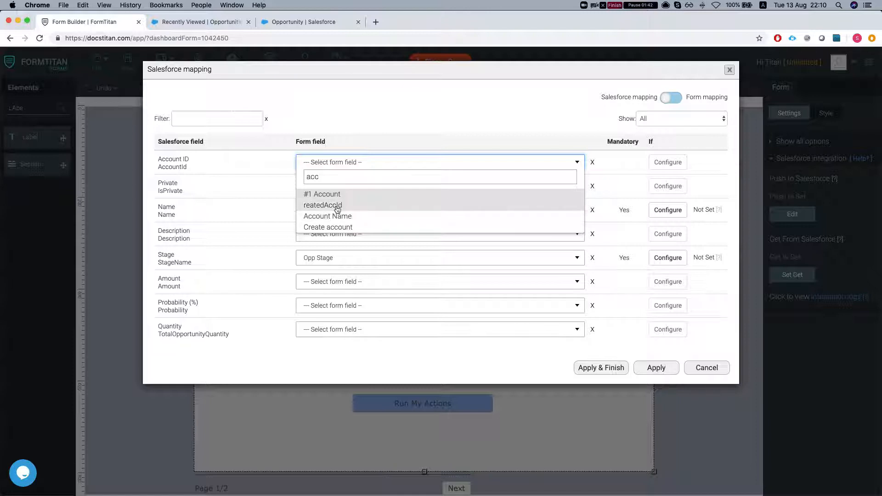
{"action": "left_click", "coordinate": [323, 205]}
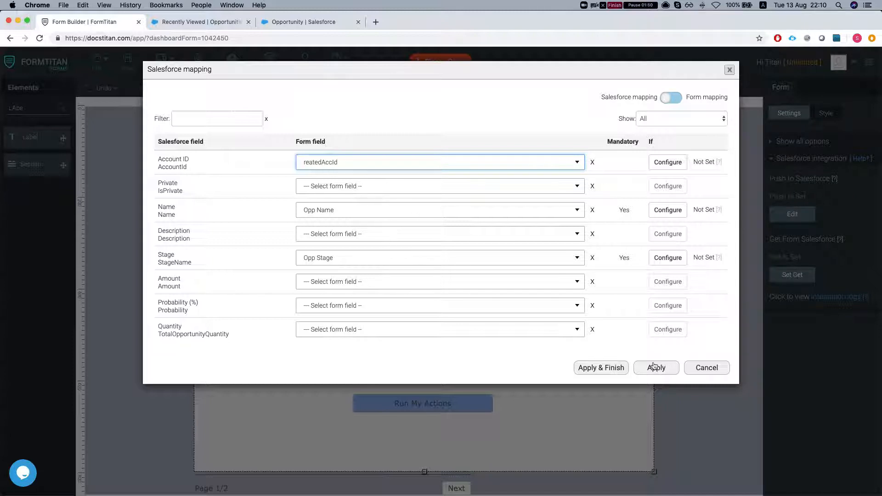
{"action": "left_click", "coordinate": [656, 368]}
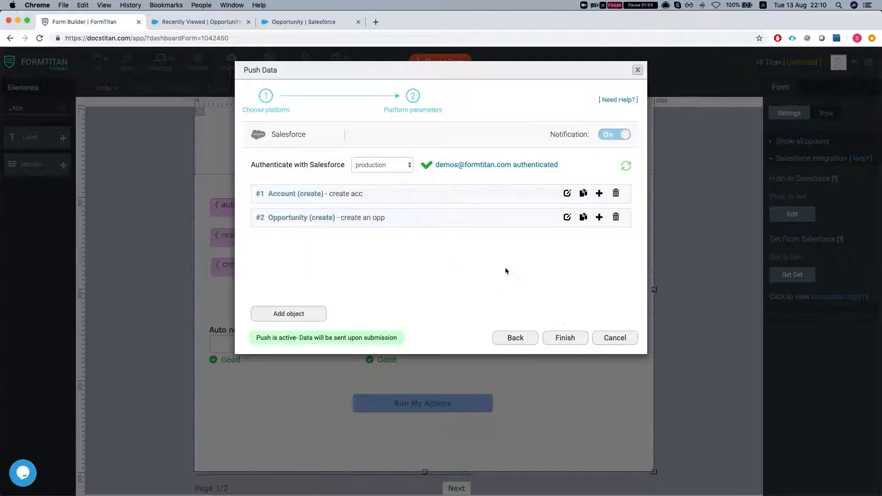
- Save the push setup and clear the Opp Stage dropdown's placeholder choices
{"action": "left_click", "coordinate": [564, 337]}
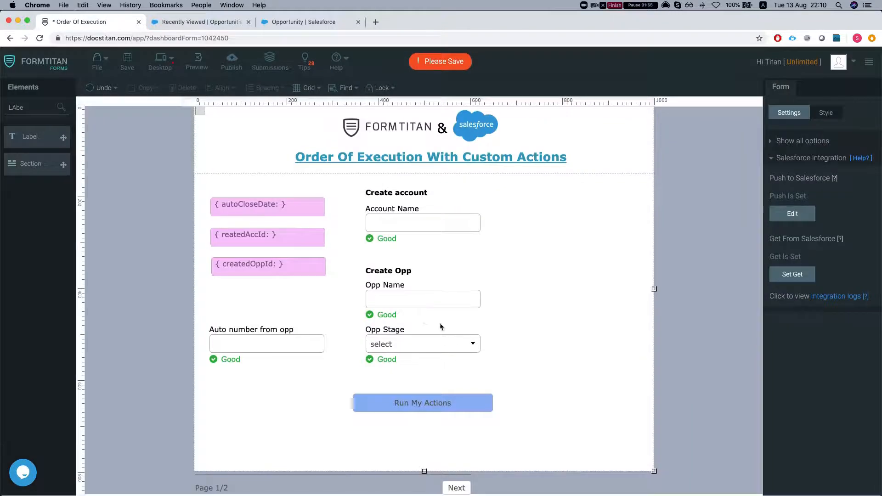
{"action": "left_click", "coordinate": [423, 343]}
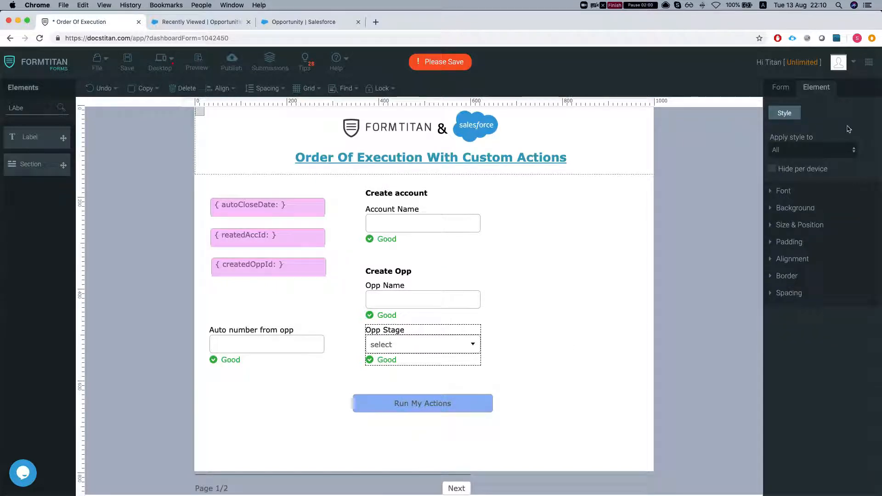
{"action": "left_click", "coordinate": [421, 344]}
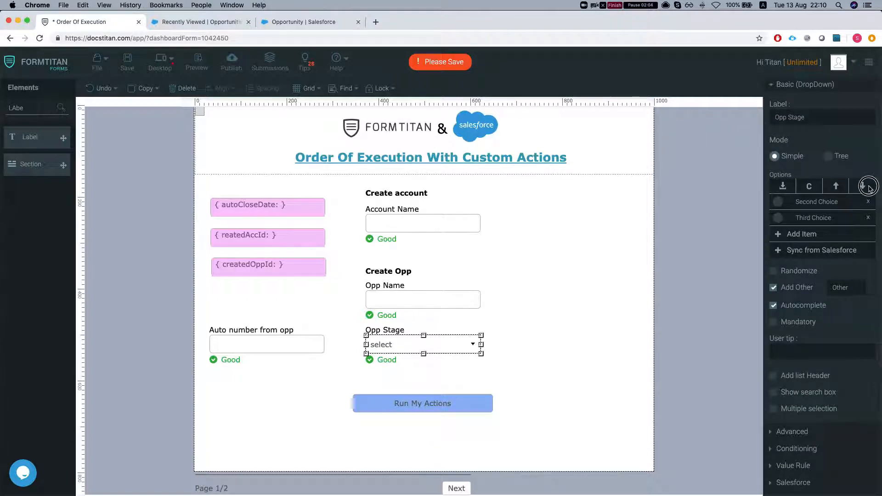
{"action": "left_click", "coordinate": [868, 186]}
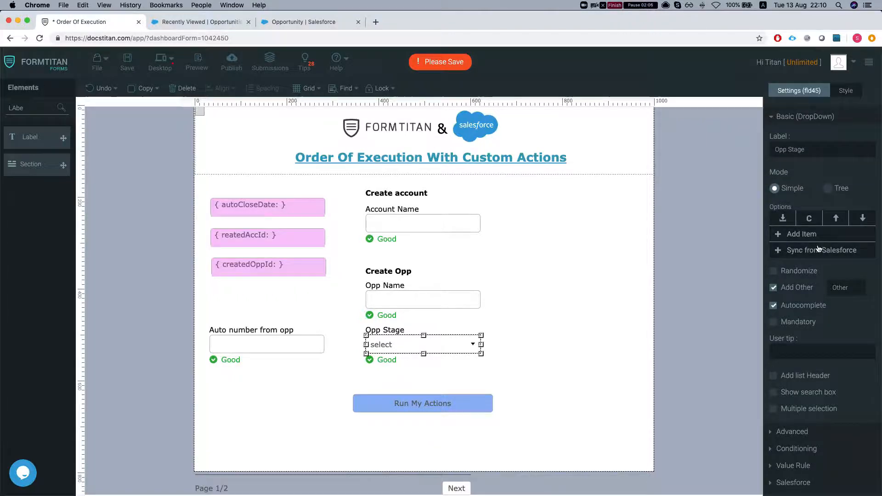
- Load the Opp Stage dropdown choices from the Salesforce Opportunity Stage picklist
{"action": "left_click", "coordinate": [819, 250]}
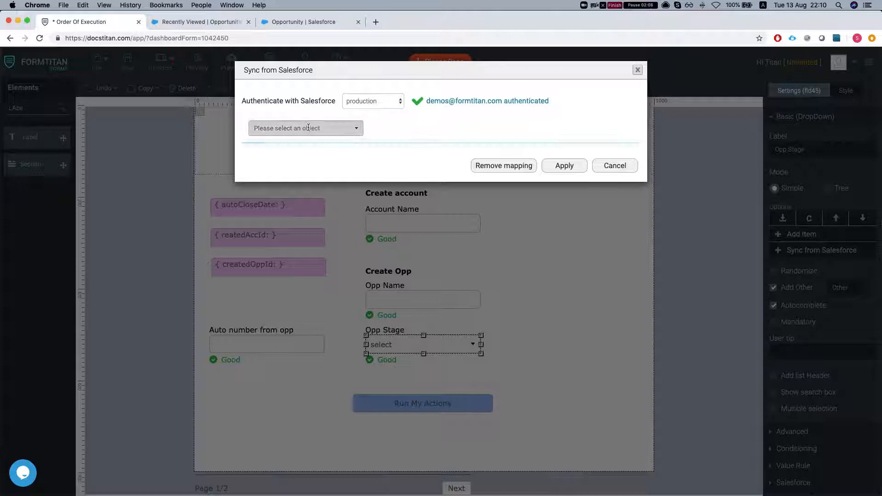
{"action": "left_click", "coordinate": [306, 127]}
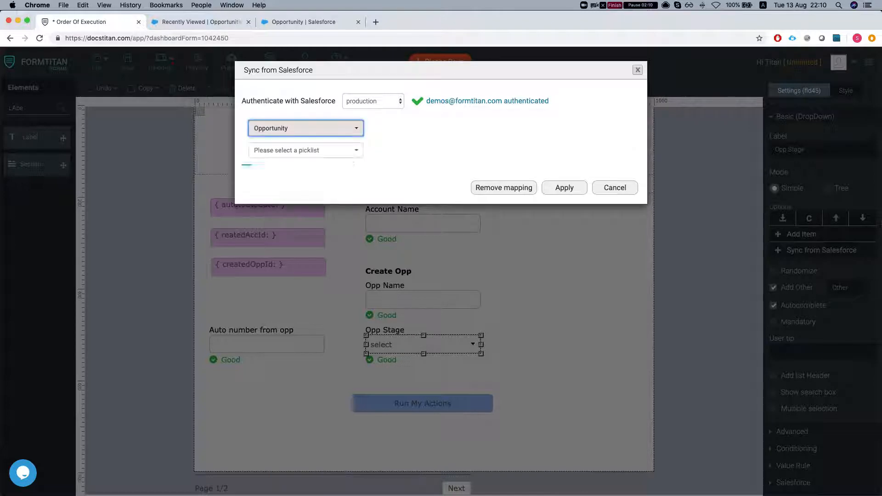
{"action": "left_click", "coordinate": [305, 149]}
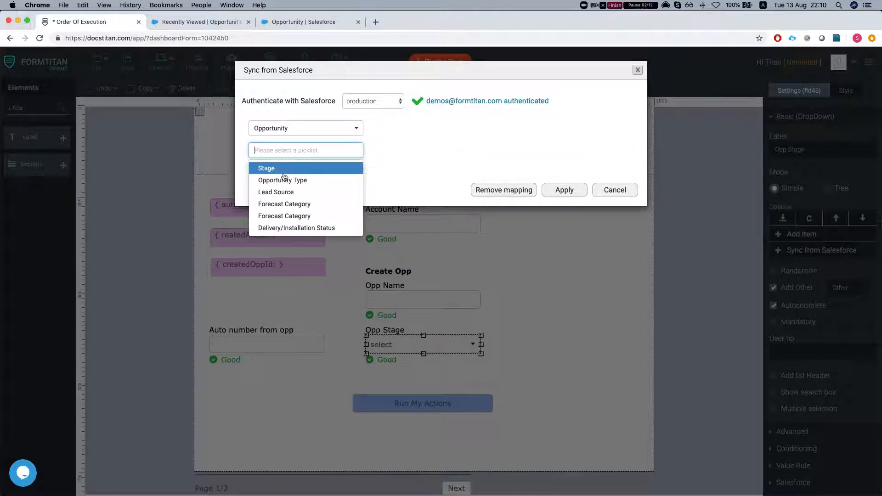
{"action": "left_click", "coordinate": [266, 168]}
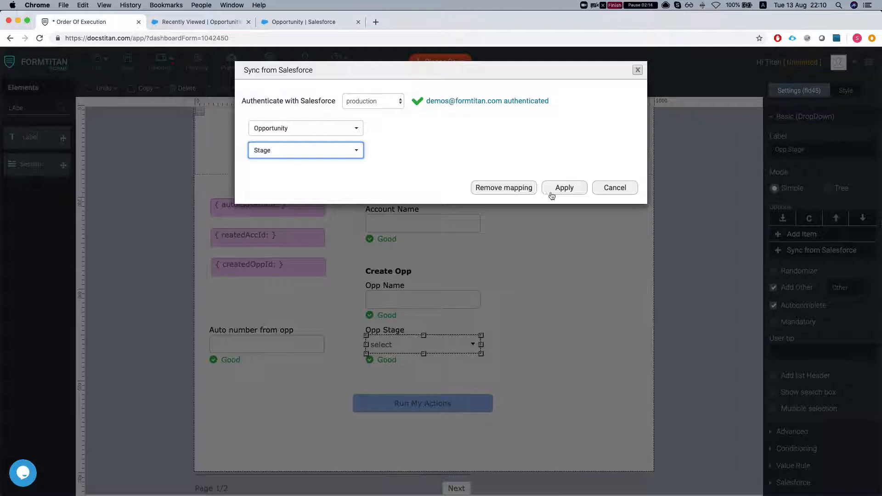
{"action": "left_click", "coordinate": [564, 187]}
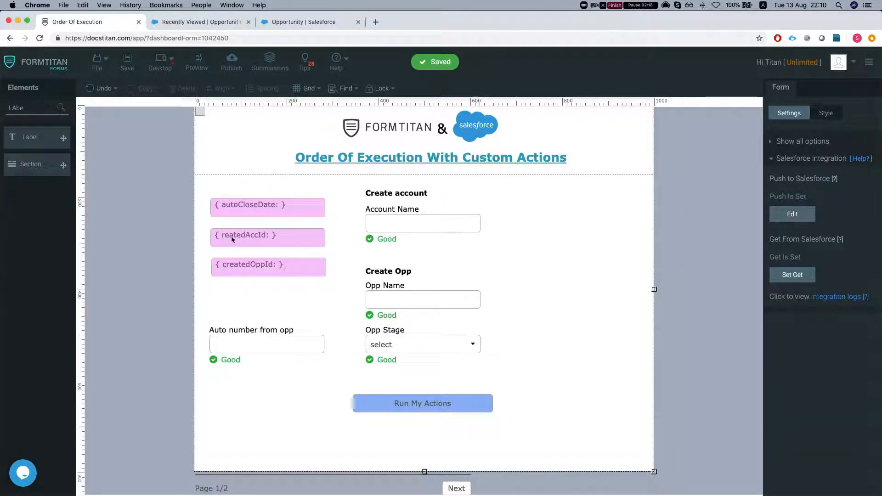
- Correct the reatedAccId label on the canvas to createdAccId
{"action": "left_click", "coordinate": [268, 235]}
{"action": "type", "text": "c"}
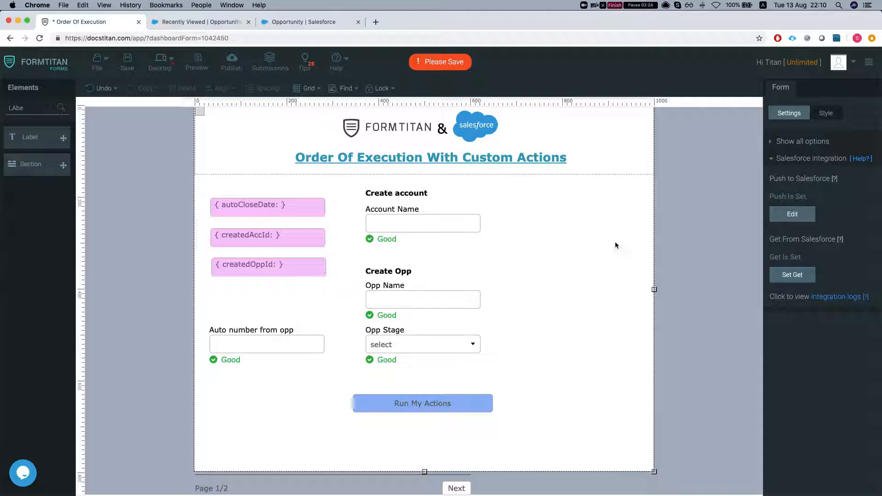
{"action": "mouse_move", "coordinate": [399, 302]}
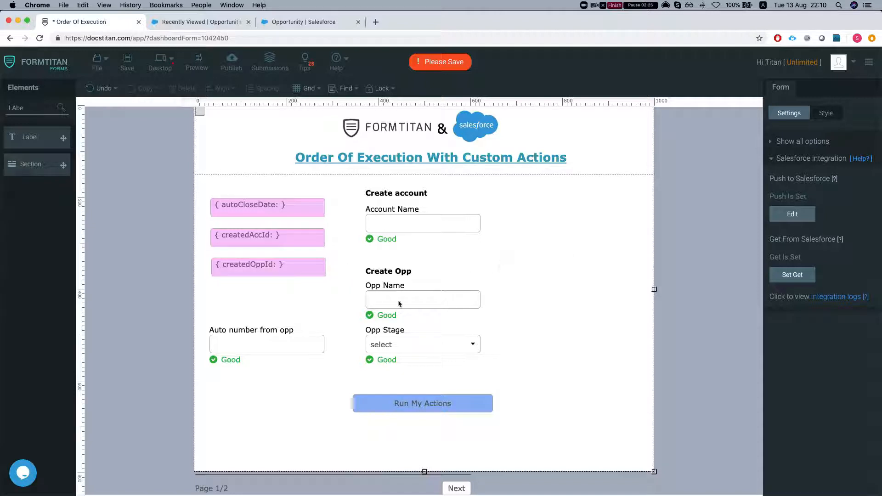
- Add an Opportunity get object commented 'get opp after creation', usable in custom actions
{"action": "left_click", "coordinate": [791, 274]}
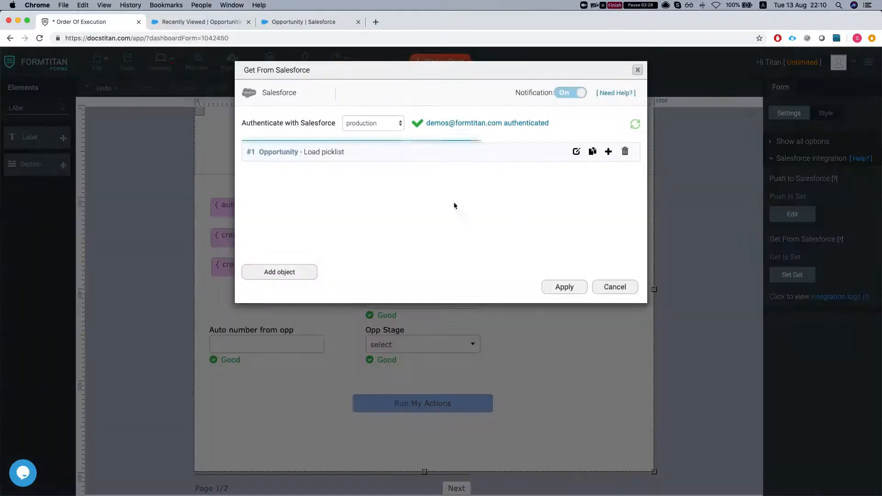
{"action": "left_click", "coordinate": [576, 151]}
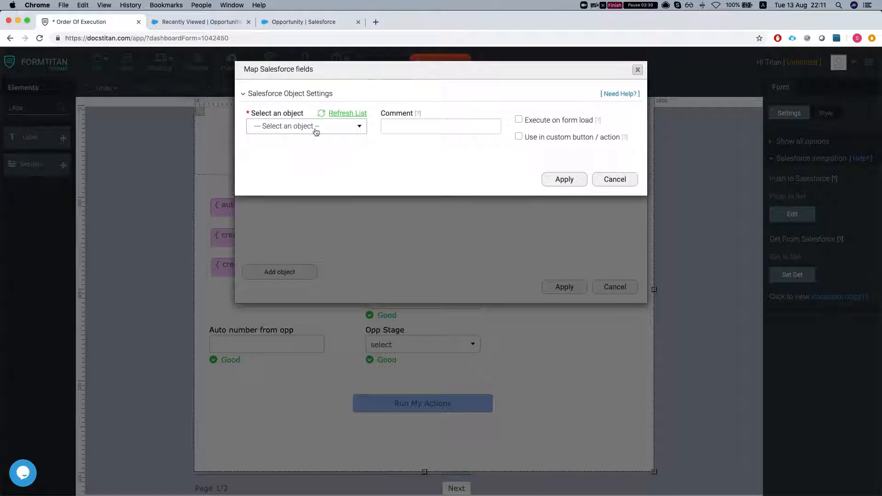
{"action": "type", "text": "opp"}
{"action": "type", "text": "cr"}
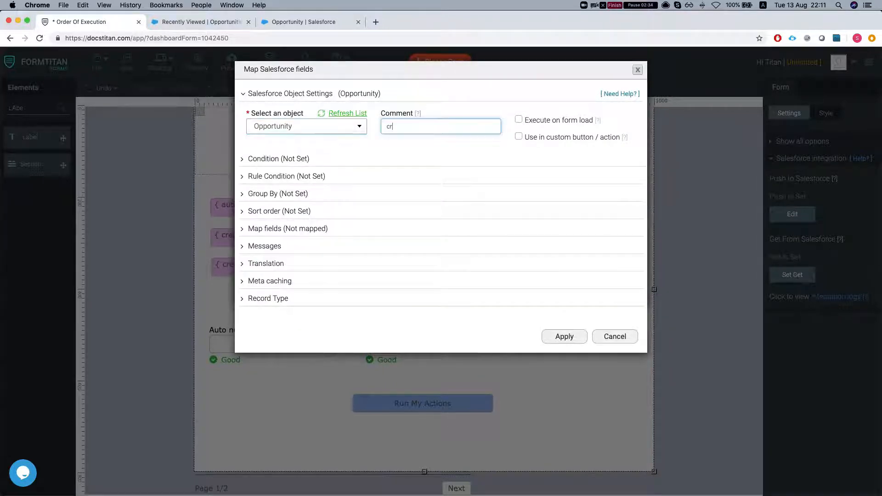
{"action": "type", "text": "get opp"}
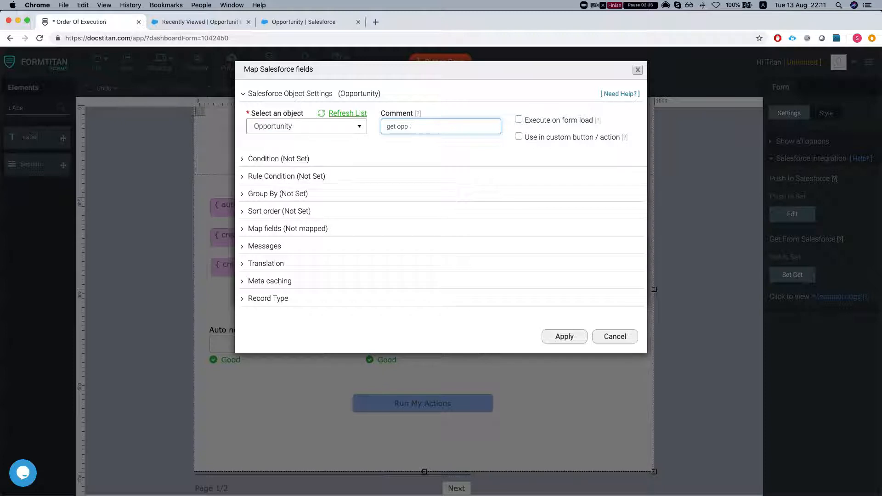
{"action": "type", "text": "after crea"}
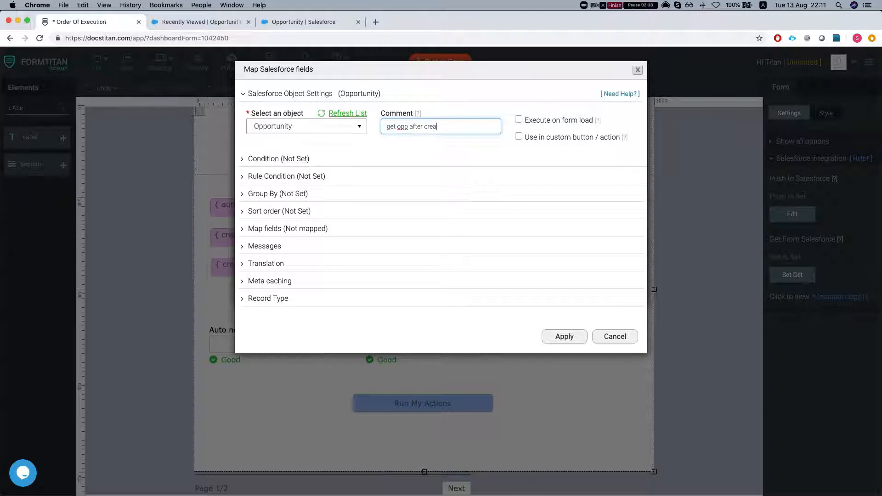
{"action": "type", "text": "tion"}
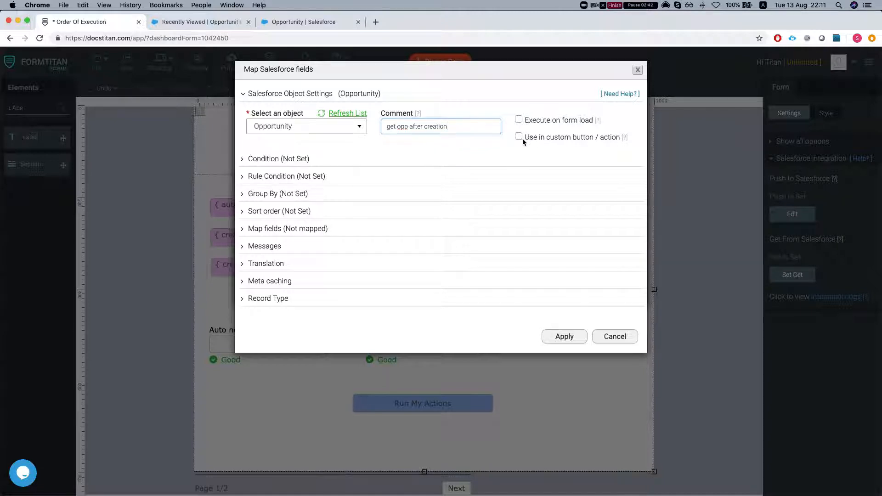
{"action": "left_click", "coordinate": [518, 137]}
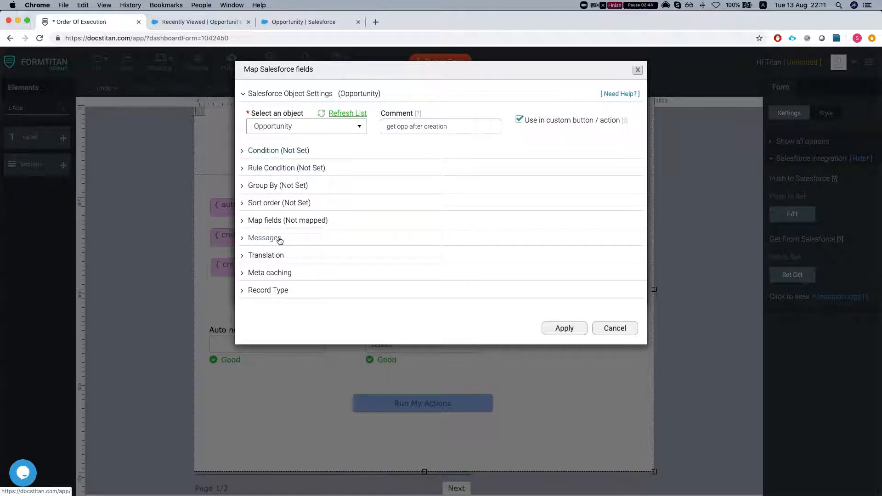
- Map the Auto number from opp field to Opp Auto Number
{"action": "left_click", "coordinate": [287, 220]}
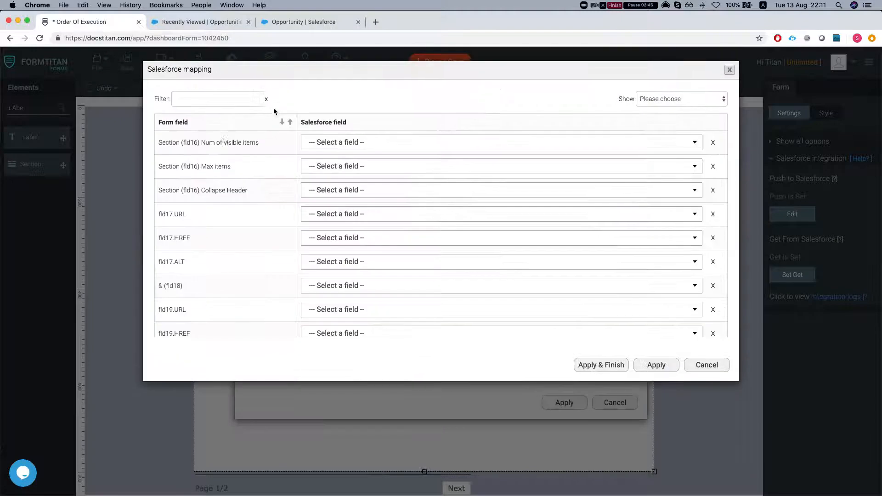
{"action": "type", "text": "autro"}
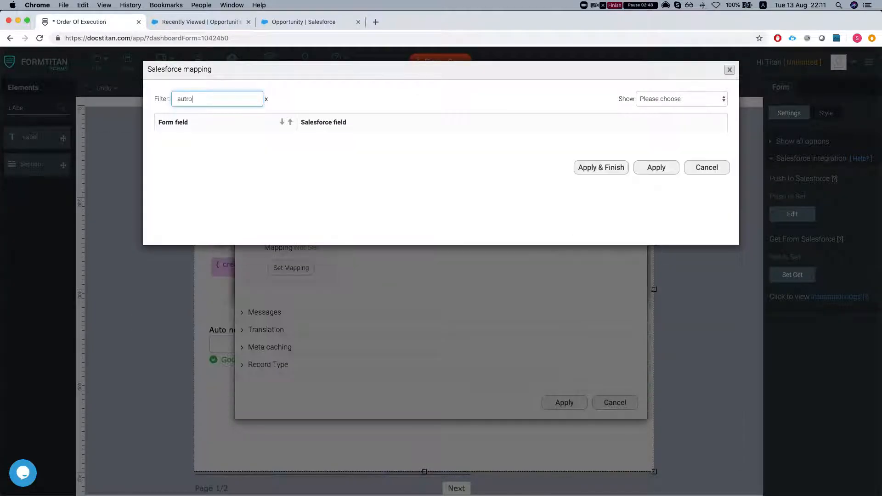
{"action": "key", "text": "backspace"}
{"action": "type", "text": "a"}
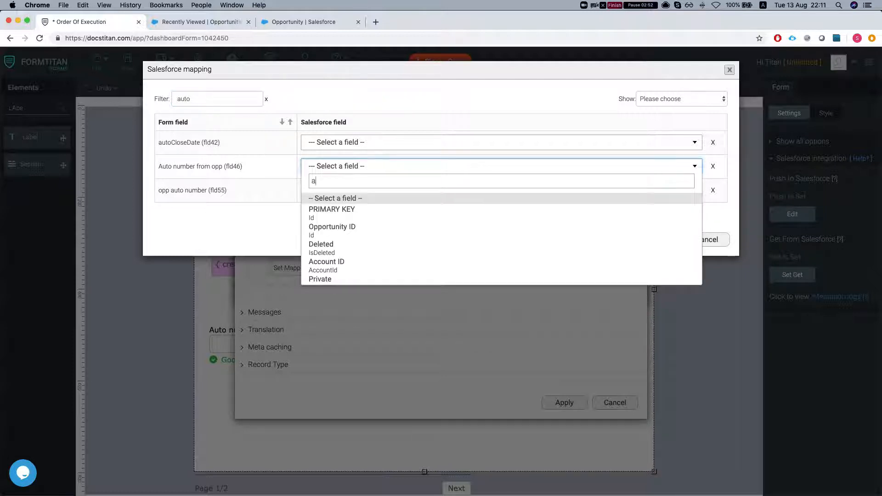
{"action": "type", "text": "uto"}
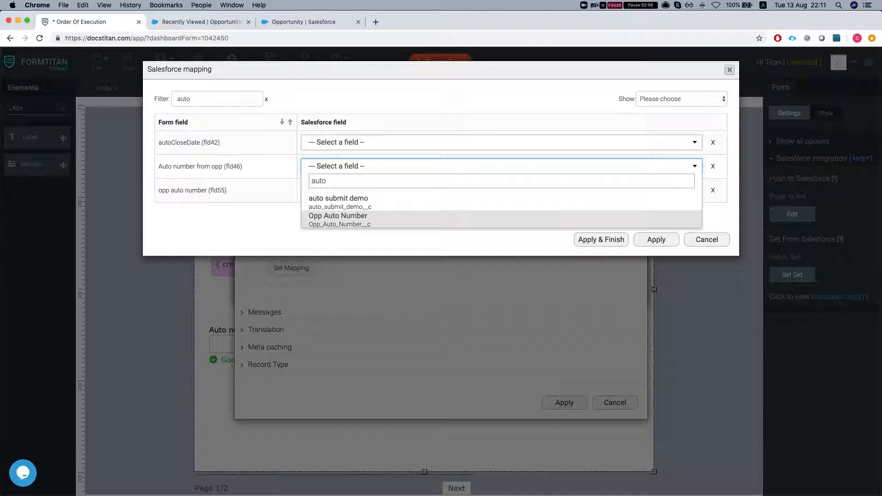
{"action": "left_click", "coordinate": [338, 217]}
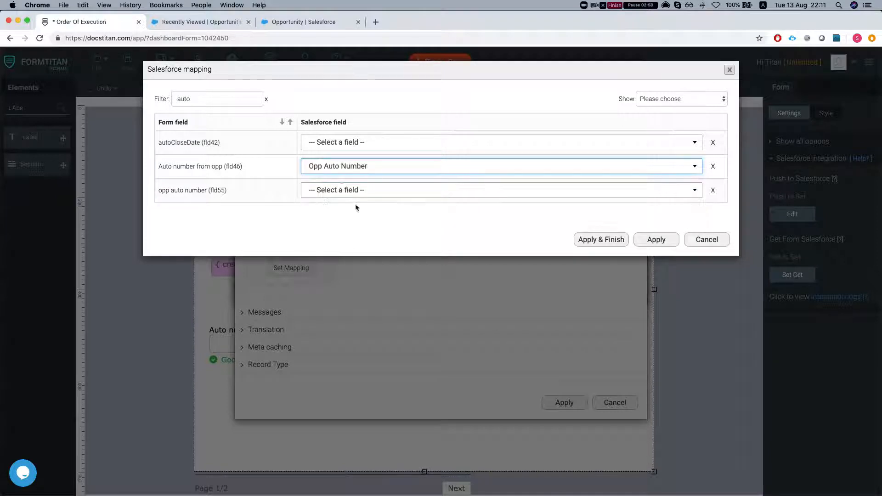
{"action": "mouse_move", "coordinate": [251, 160]}
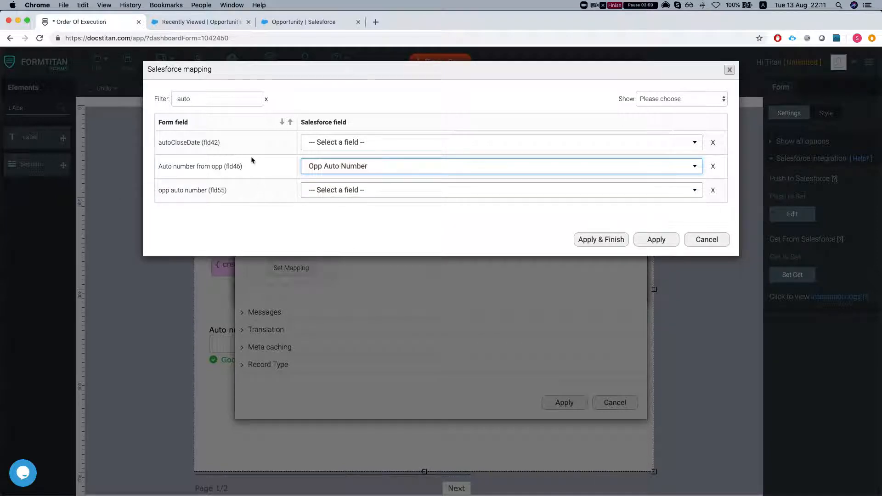
{"action": "left_click", "coordinate": [217, 98]}
{"action": "type", "text": "order"}
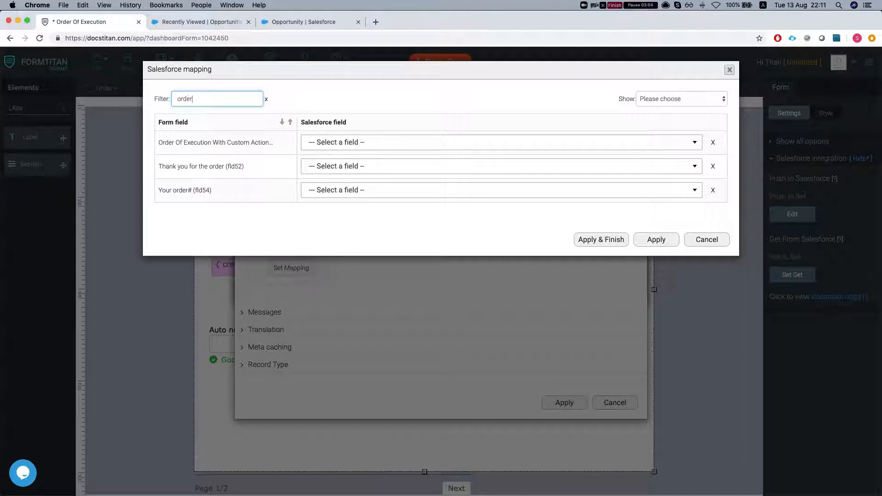
{"action": "mouse_move", "coordinate": [235, 188]}
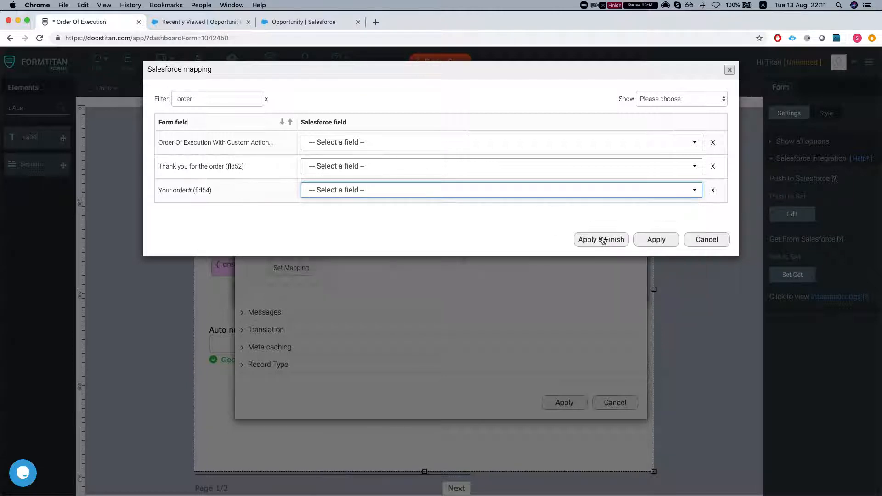
{"action": "left_click", "coordinate": [601, 239]}
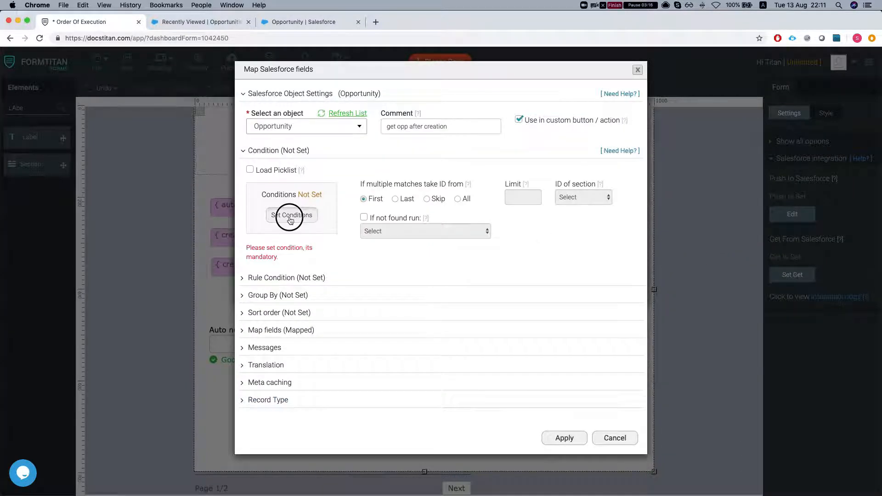
- Define the lookup condition, then apply the get-opportunity object and Get From Salesforce settings
{"action": "left_click", "coordinate": [291, 217]}
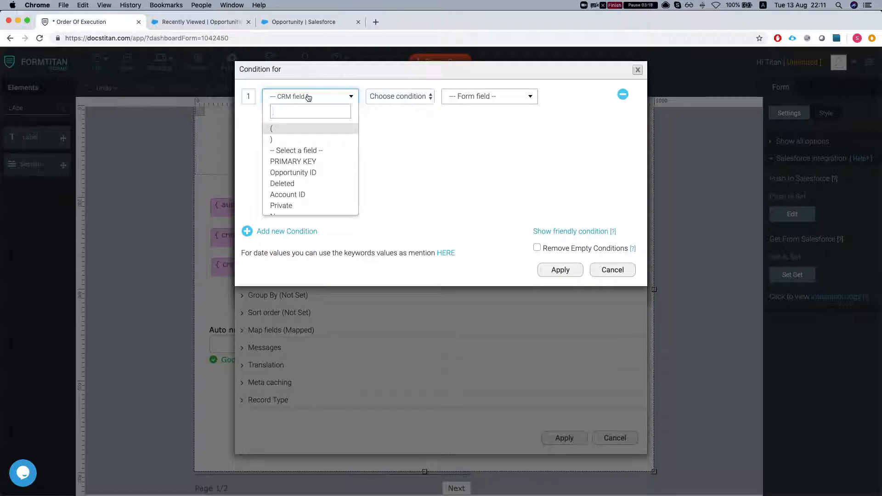
{"action": "type", "text": "c"}
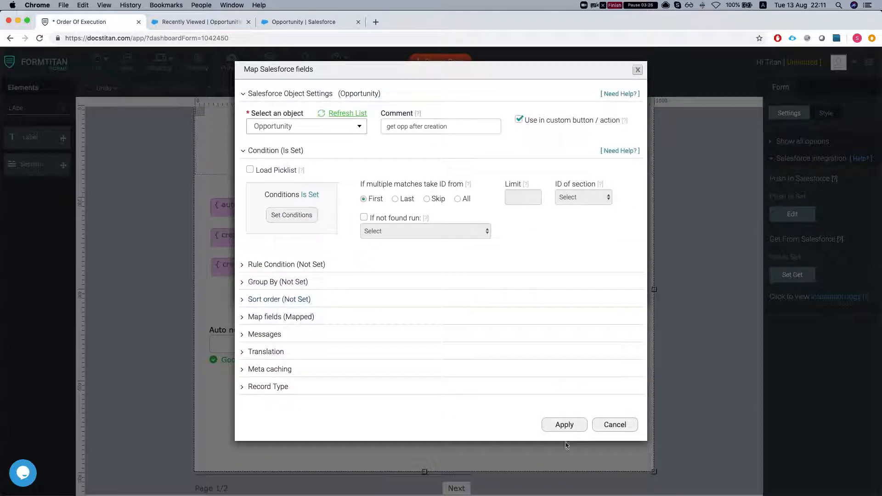
{"action": "left_click", "coordinate": [564, 424]}
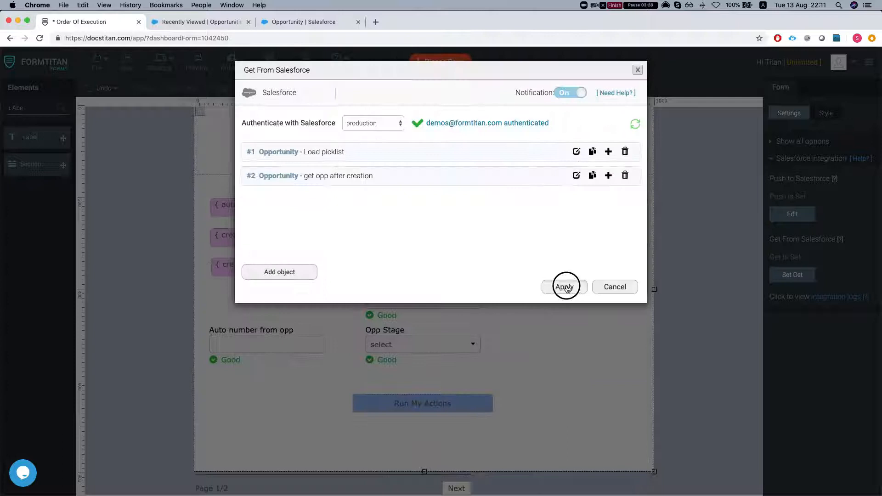
{"action": "left_click", "coordinate": [564, 286]}
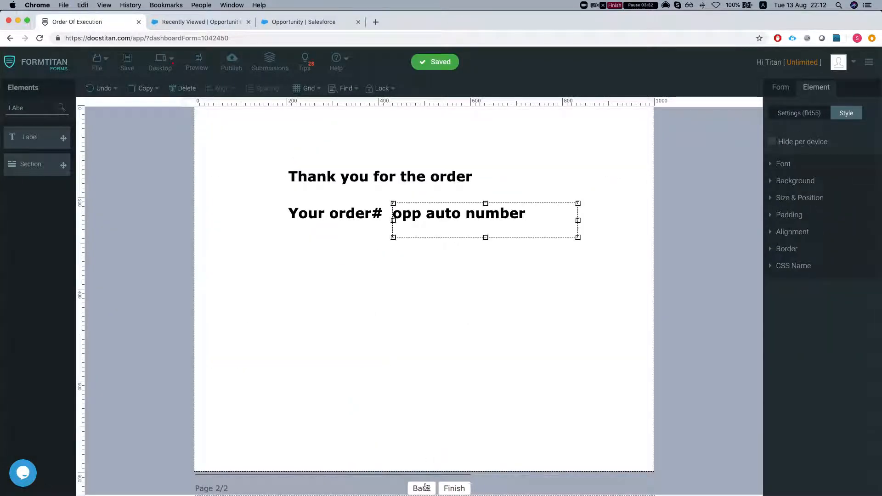
- Return to page 1 and reopen the form's Salesforce get objects list
{"action": "left_click", "coordinate": [421, 488]}
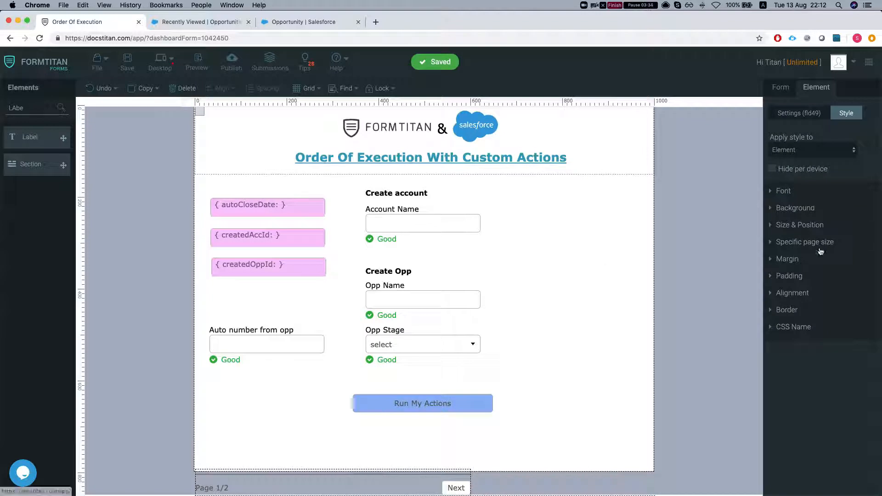
{"action": "left_click", "coordinate": [798, 112]}
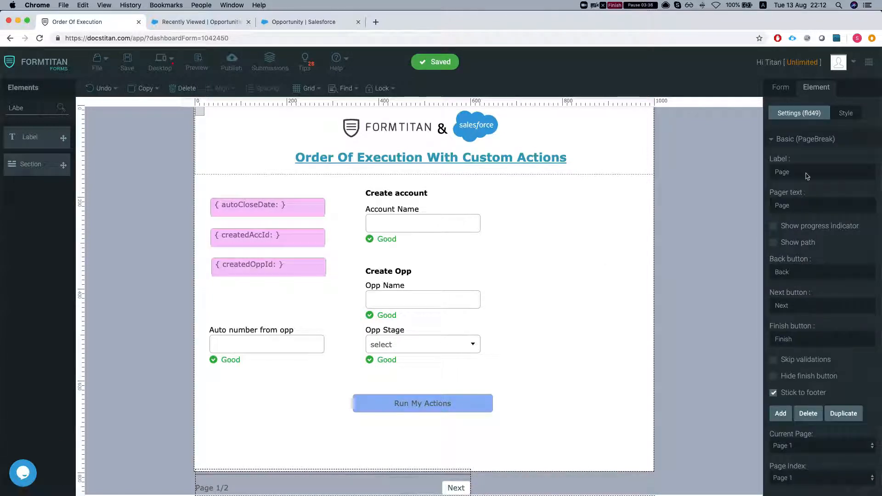
{"action": "left_click", "coordinate": [780, 87]}
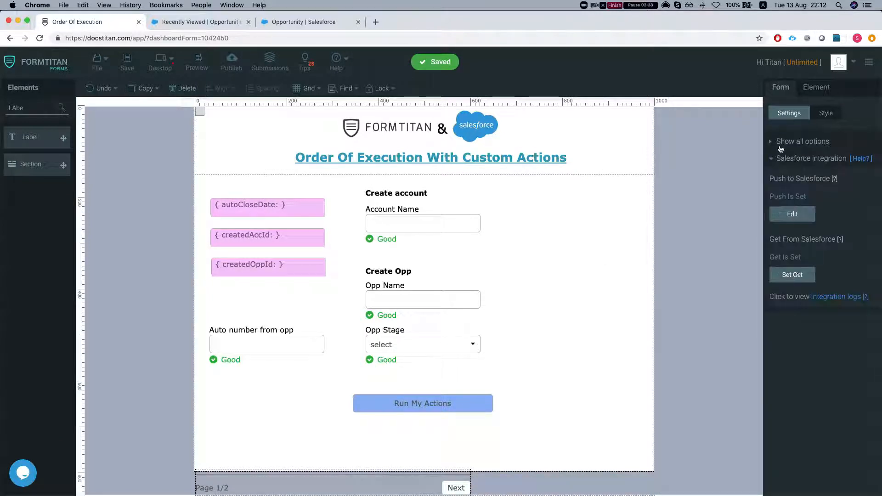
{"action": "left_click", "coordinate": [792, 275]}
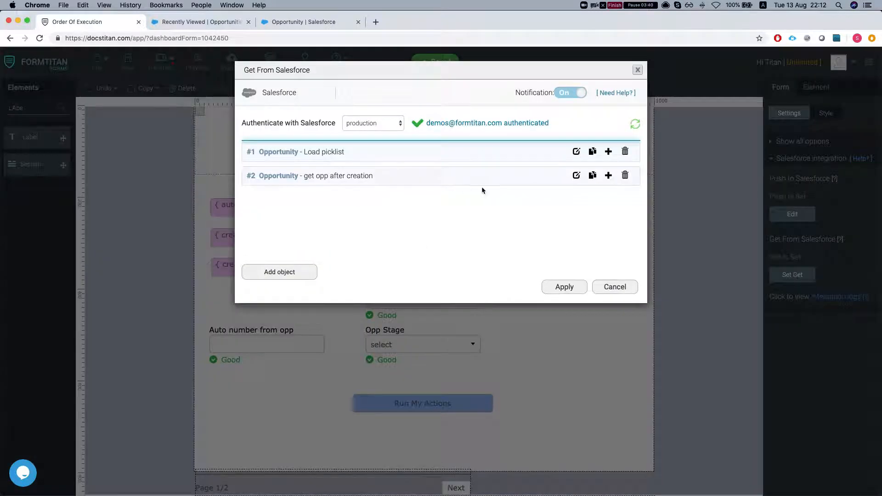
{"action": "mouse_move", "coordinate": [577, 175]}
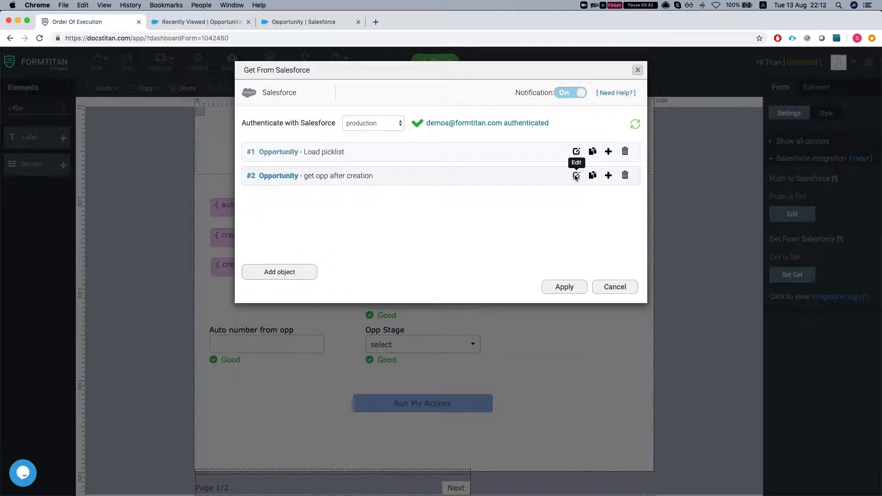
- In the get opp after creation object, map opp auto number to Opp Auto Number
{"action": "left_click", "coordinate": [576, 176]}
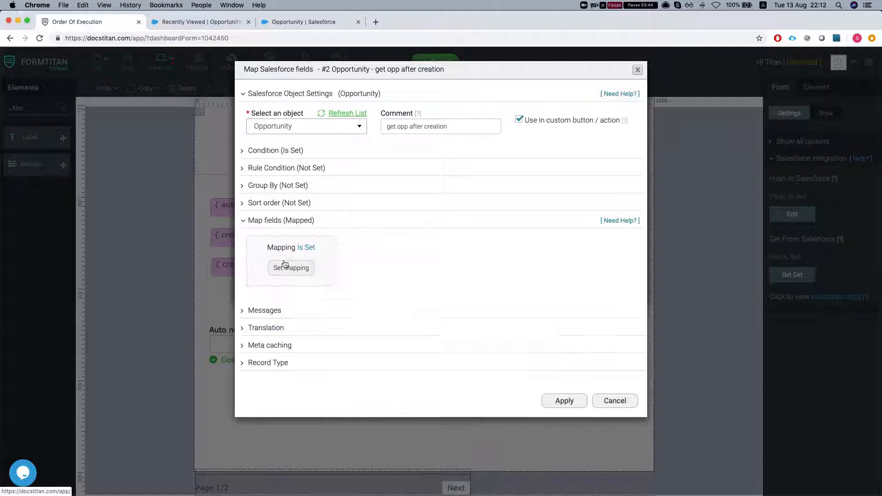
{"action": "left_click", "coordinate": [291, 268]}
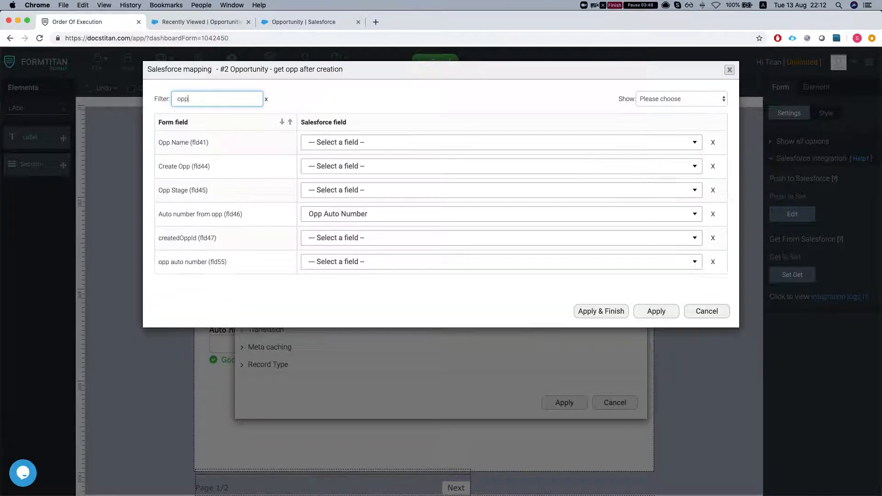
{"action": "type", "text": "a"}
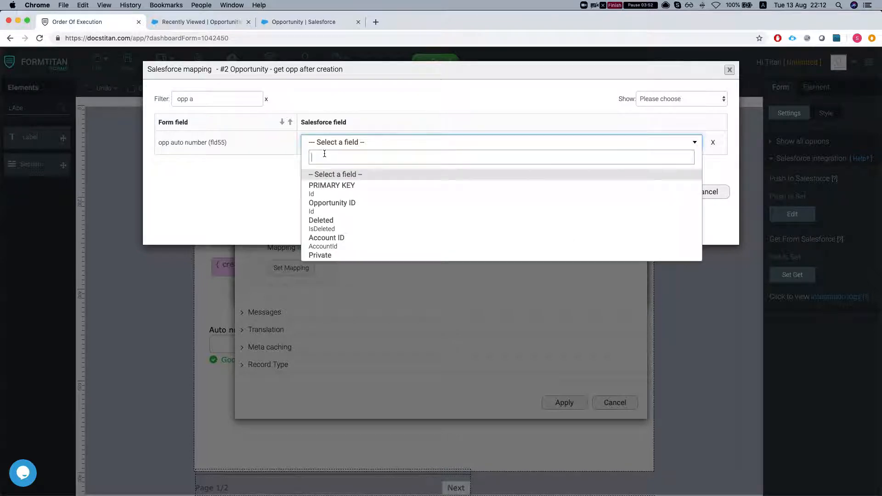
{"action": "type", "text": "auto"}
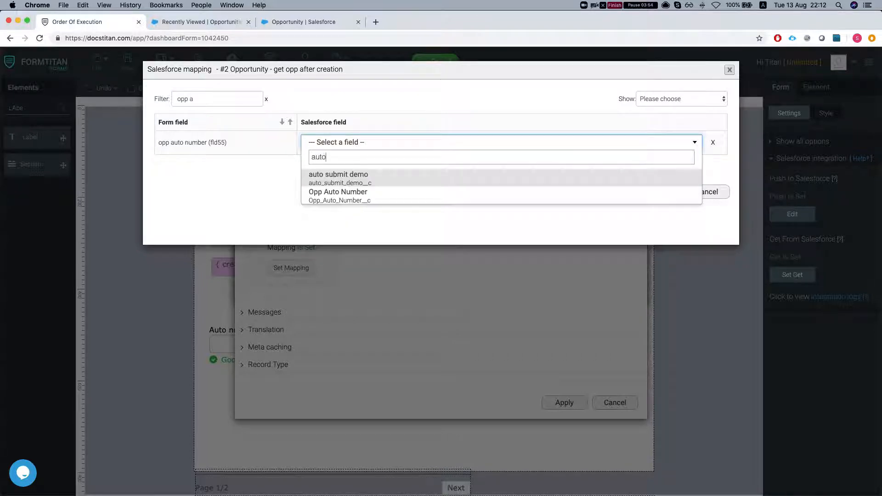
{"action": "left_click", "coordinate": [337, 195]}
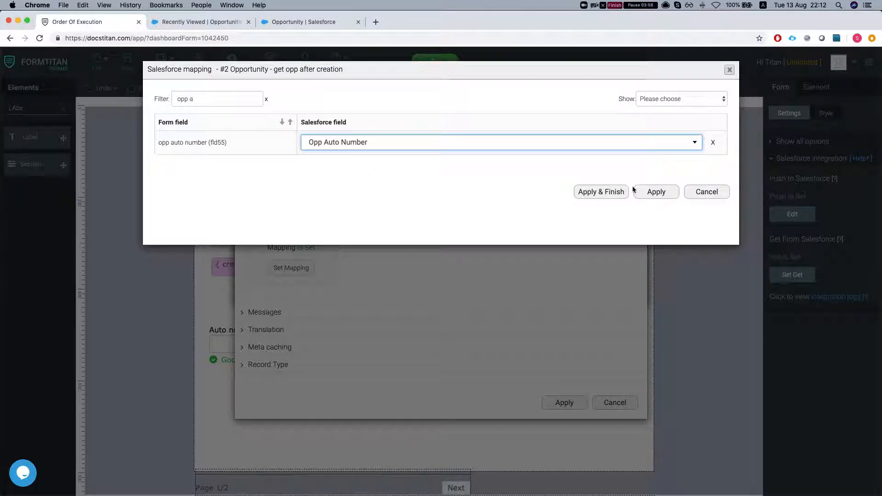
{"action": "left_click", "coordinate": [681, 99]}
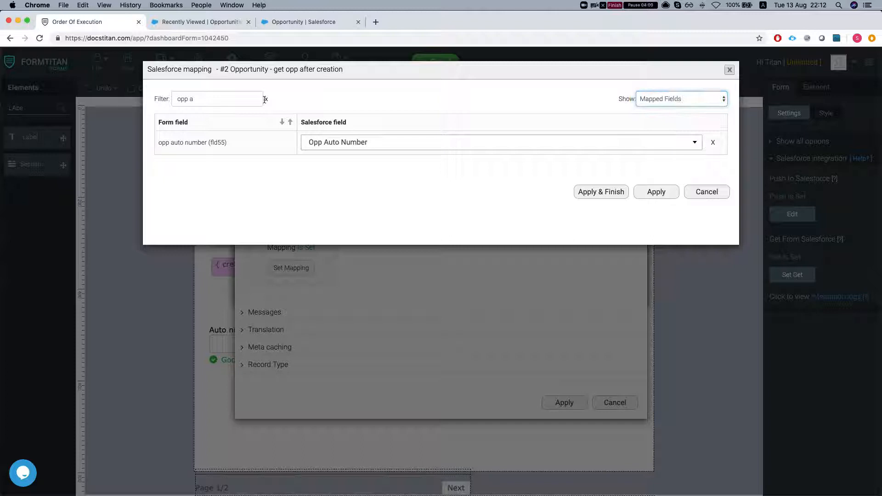
{"action": "left_click", "coordinate": [267, 98]}
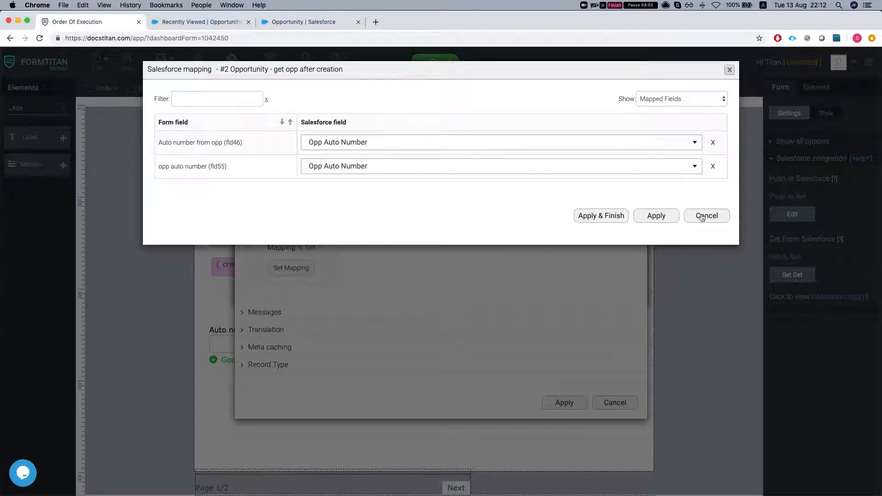
{"action": "left_click", "coordinate": [706, 216]}
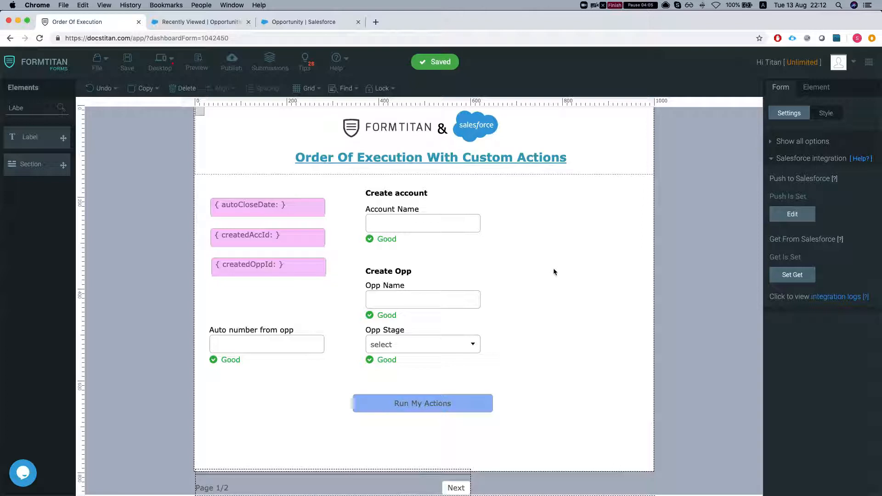
{"action": "mouse_move", "coordinate": [542, 268]}
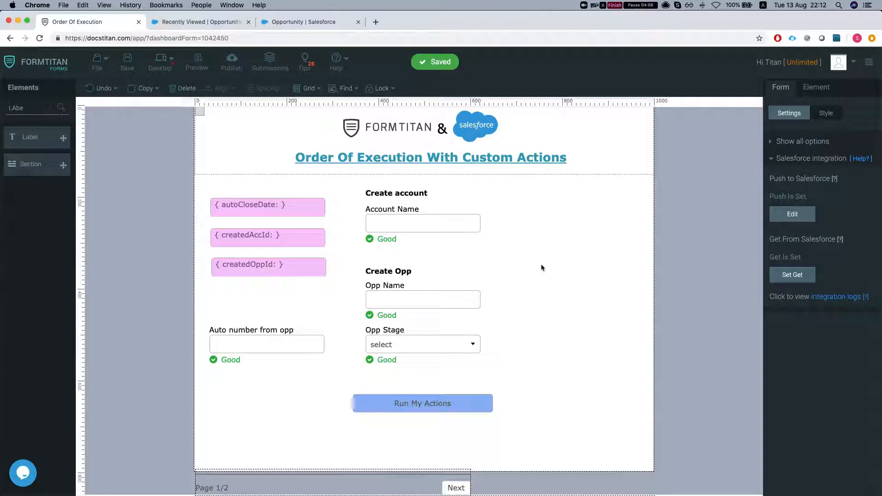
{"action": "mouse_move", "coordinate": [528, 276]}
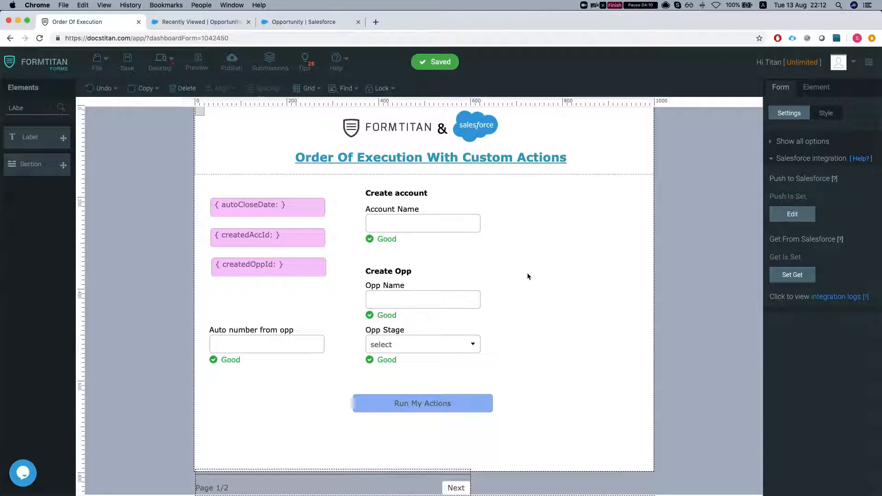
- Select the Run My Actions button and open its Salesforce Action setup
{"action": "left_click", "coordinate": [423, 403]}
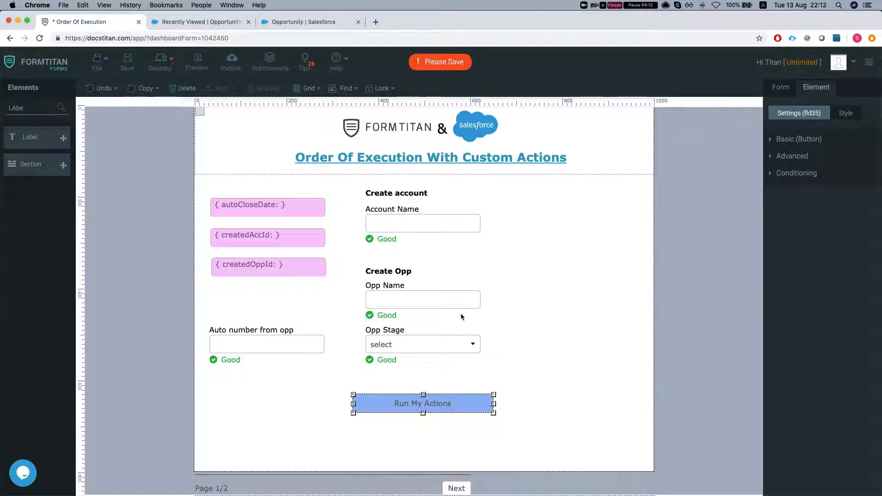
{"action": "left_click", "coordinate": [798, 139]}
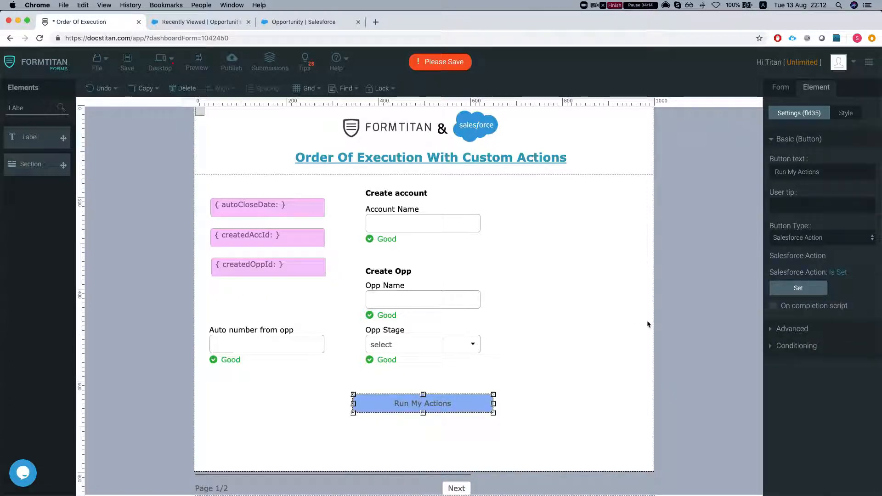
{"action": "mouse_move", "coordinate": [807, 293]}
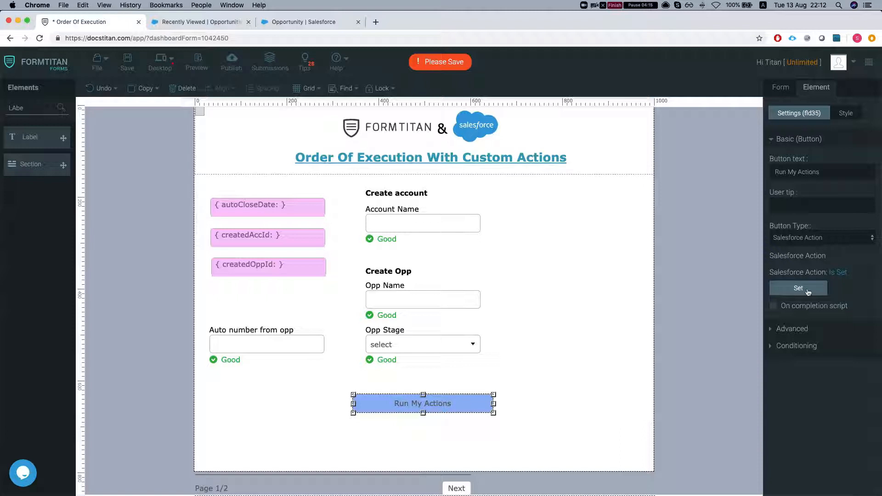
{"action": "left_click", "coordinate": [798, 288]}
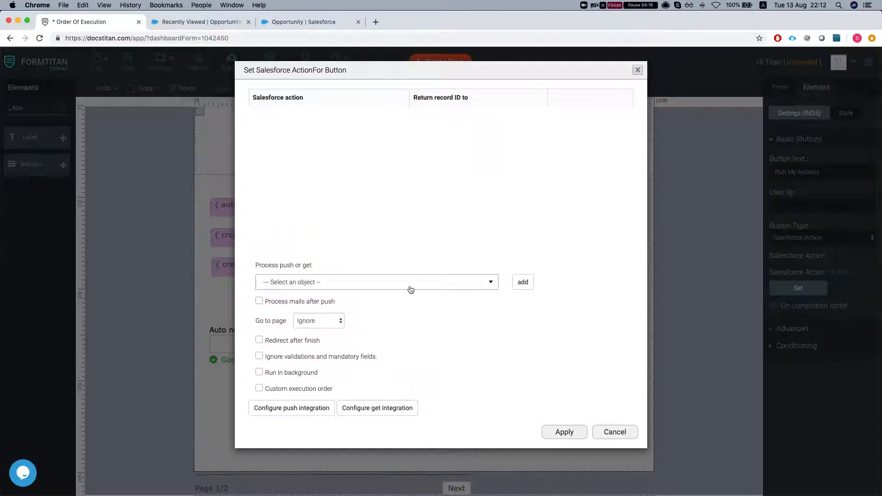
- Add the Account create and get-opportunity actions, returning IDs to createdAccId and createdOppId
{"action": "left_click", "coordinate": [376, 282]}
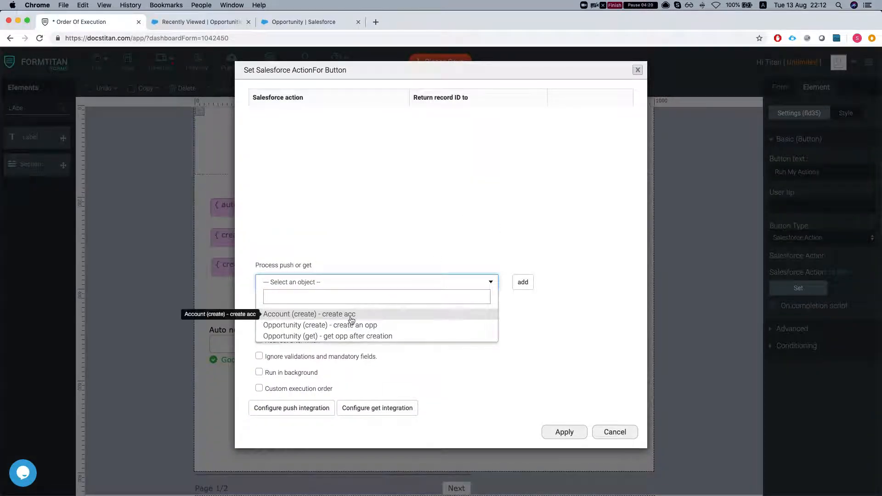
{"action": "left_click", "coordinate": [309, 313]}
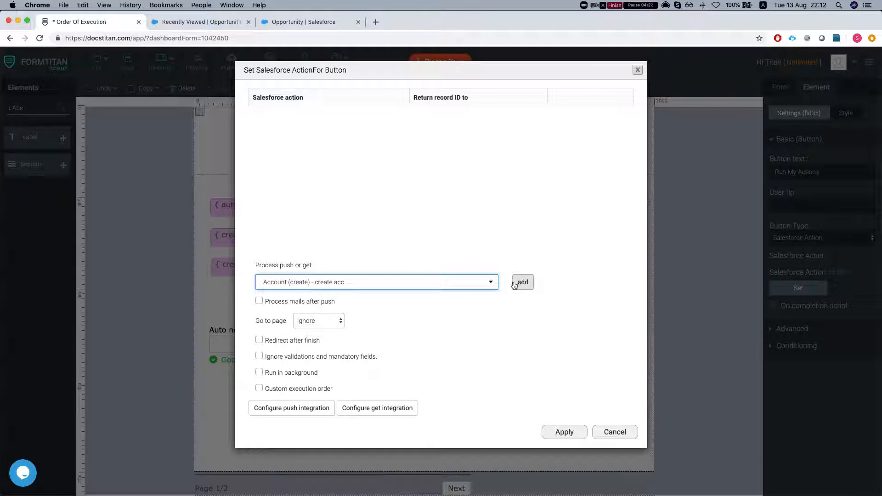
{"action": "left_click", "coordinate": [522, 282]}
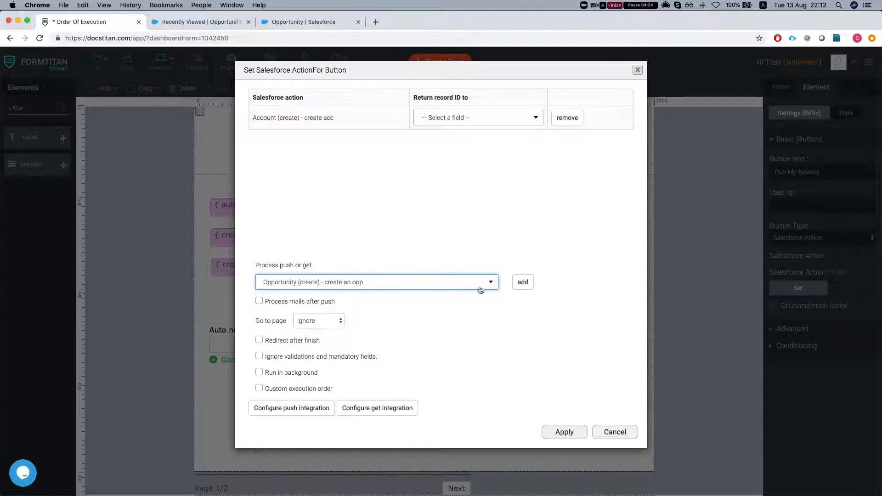
{"action": "left_click", "coordinate": [521, 282]}
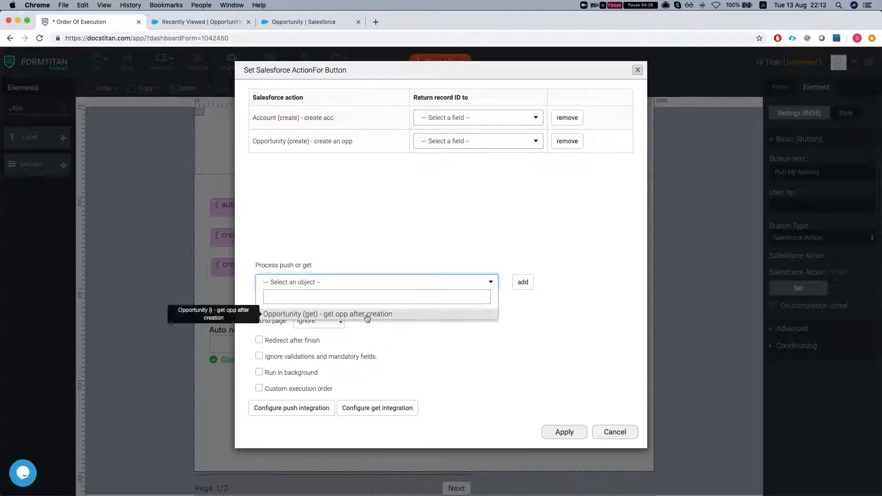
{"action": "left_click", "coordinate": [328, 314]}
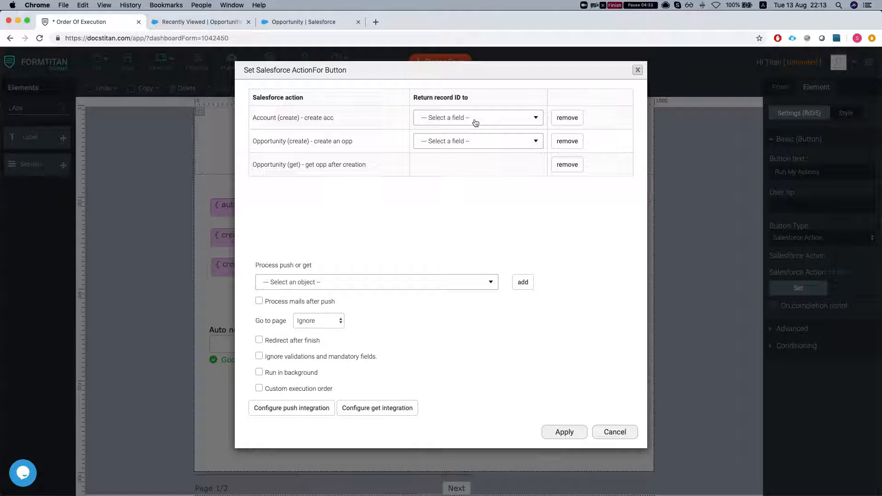
{"action": "left_click", "coordinate": [477, 118]}
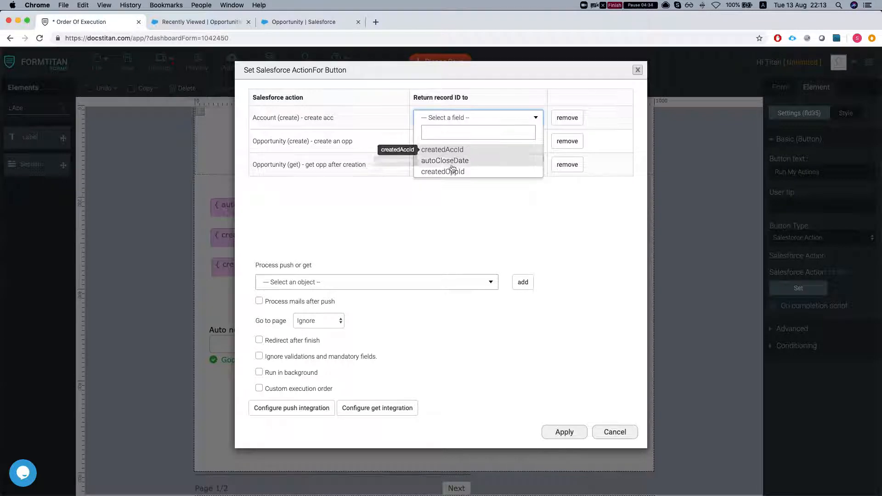
{"action": "mouse_move", "coordinate": [443, 150]}
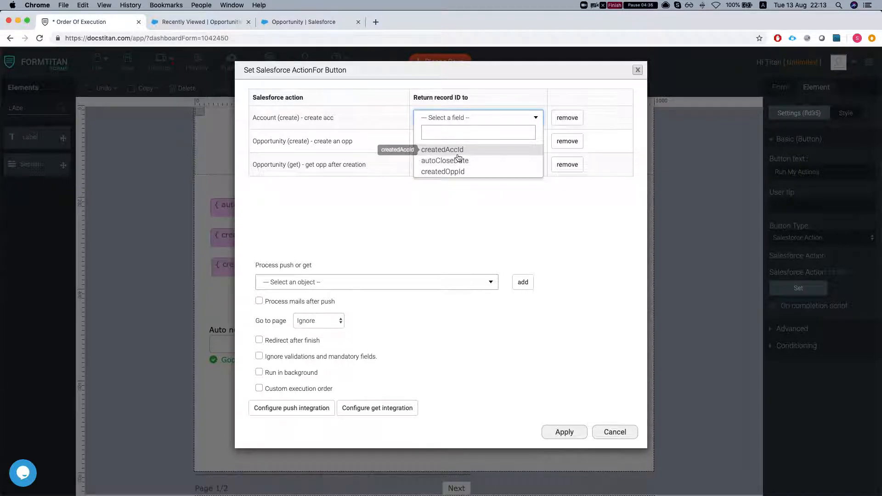
{"action": "mouse_move", "coordinate": [453, 157]}
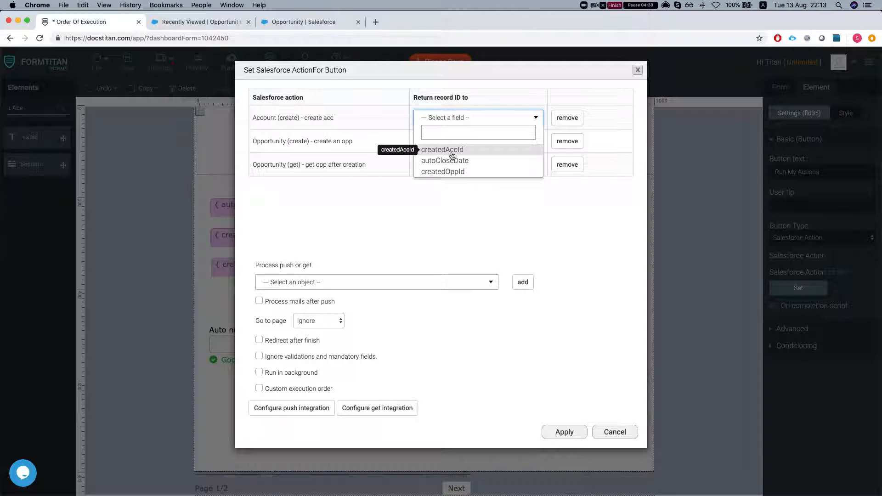
{"action": "left_click", "coordinate": [442, 149]}
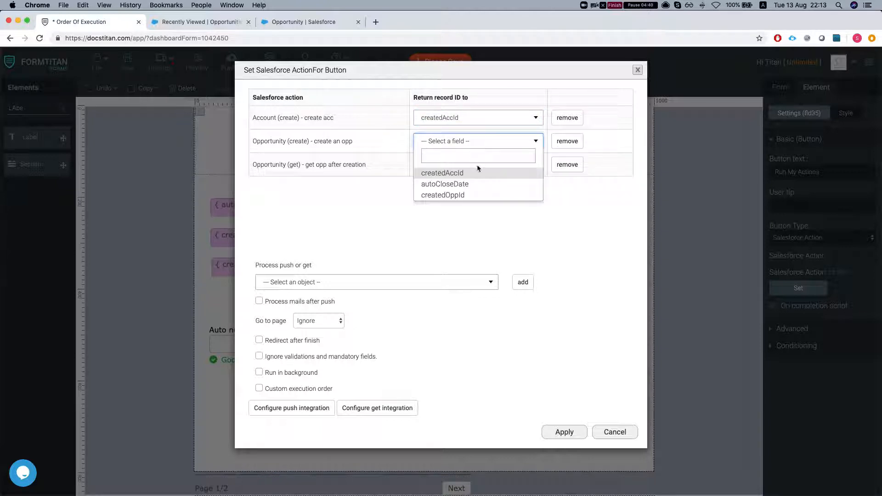
{"action": "mouse_move", "coordinate": [443, 195]}
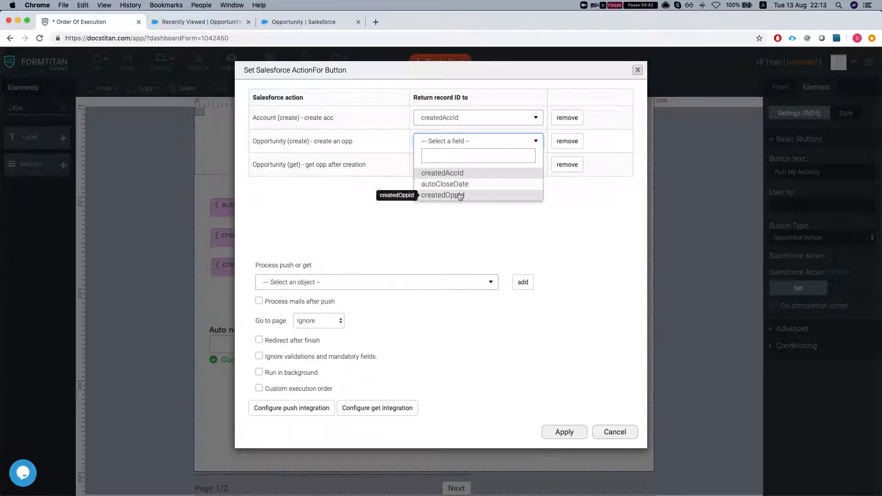
{"action": "left_click", "coordinate": [442, 195]}
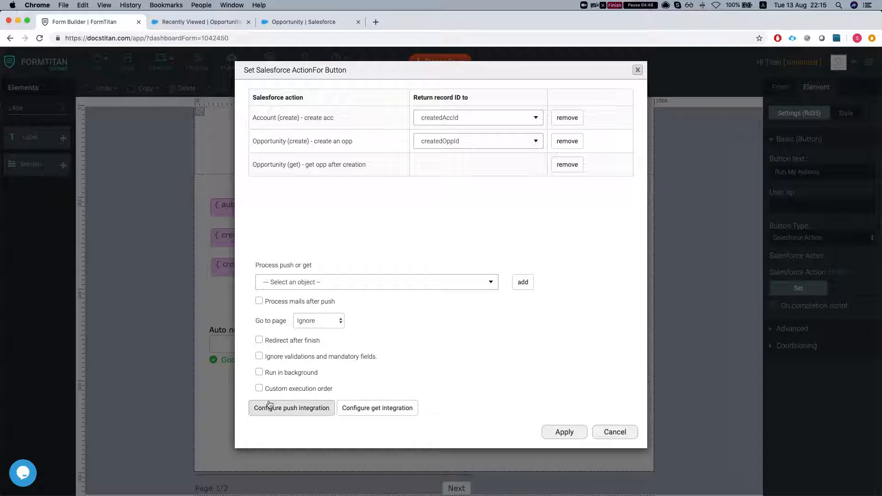
- Enable custom execution order 1, 2, 3 for the actions and apply
{"action": "left_click", "coordinate": [260, 388]}
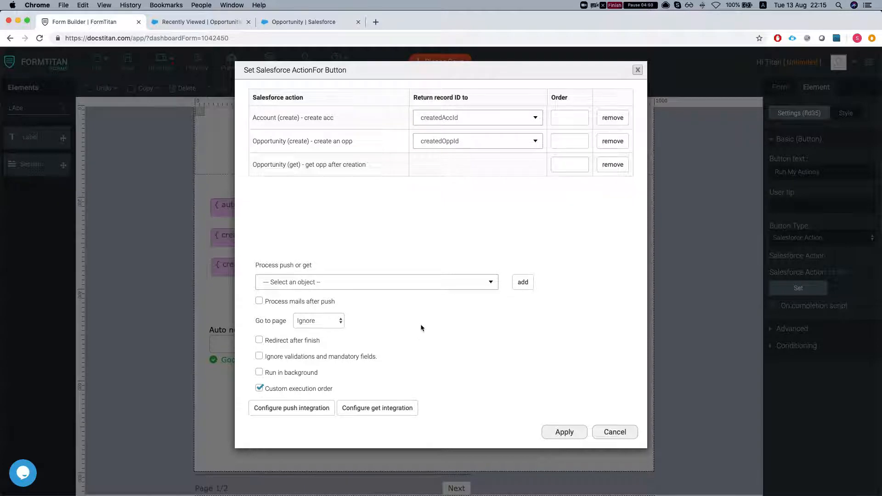
{"action": "left_click", "coordinate": [569, 118]}
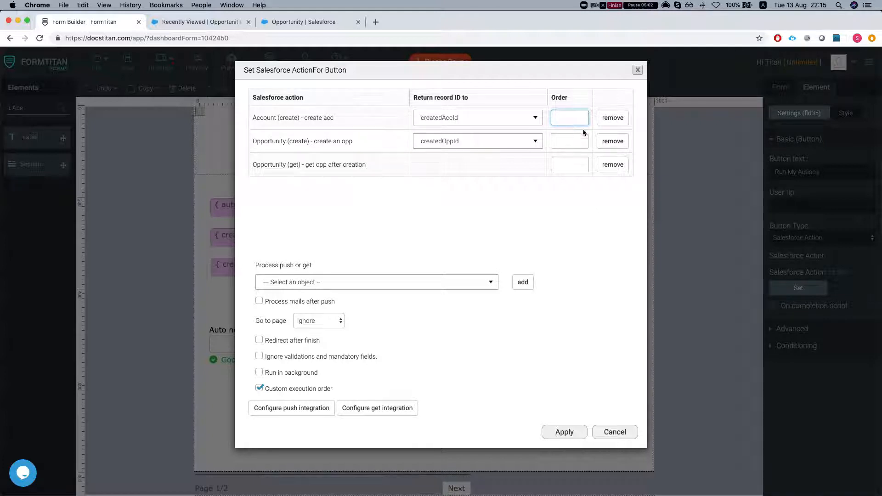
{"action": "mouse_move", "coordinate": [569, 164]}
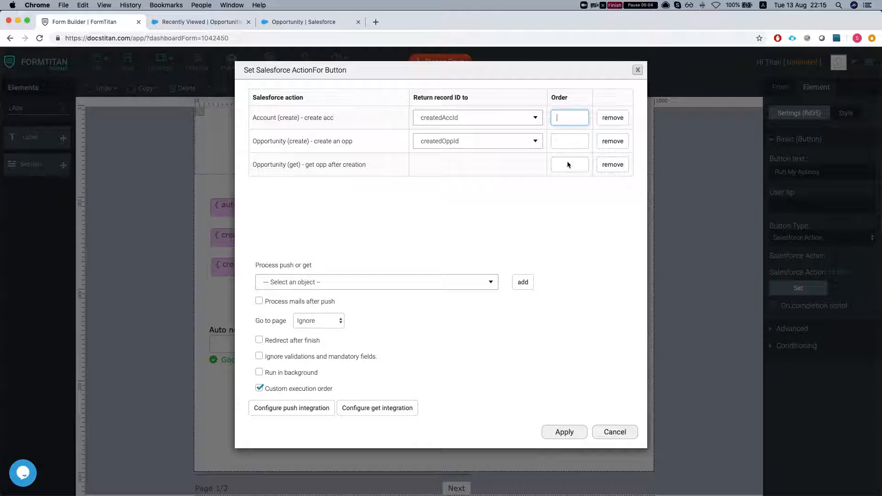
{"action": "type", "text": "1"}
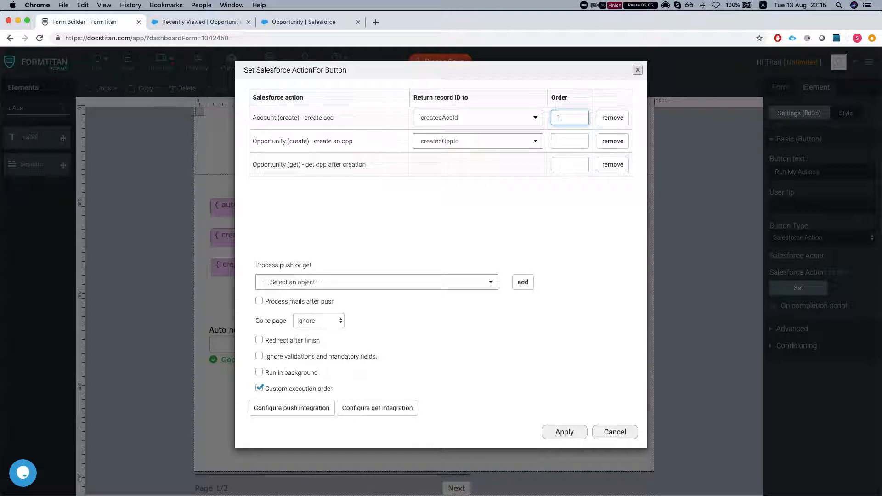
{"action": "left_click", "coordinate": [569, 141]}
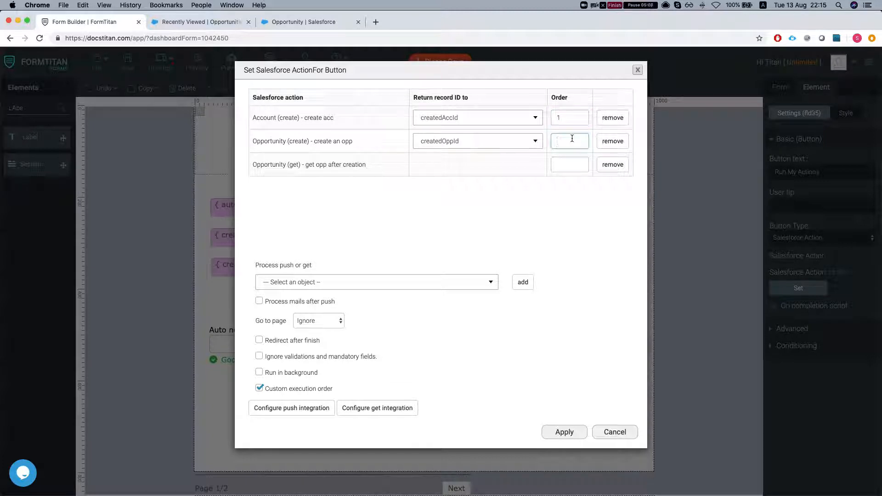
{"action": "type", "text": "2"}
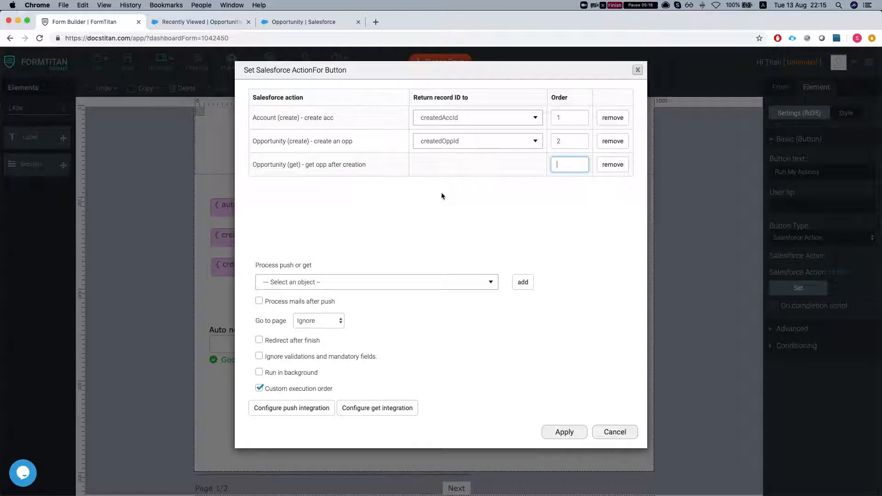
{"action": "type", "text": "3"}
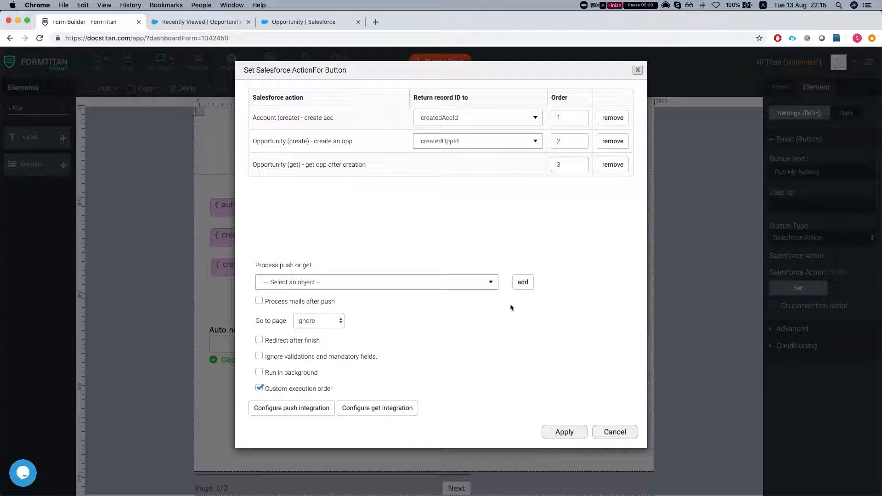
{"action": "left_click", "coordinate": [564, 432]}
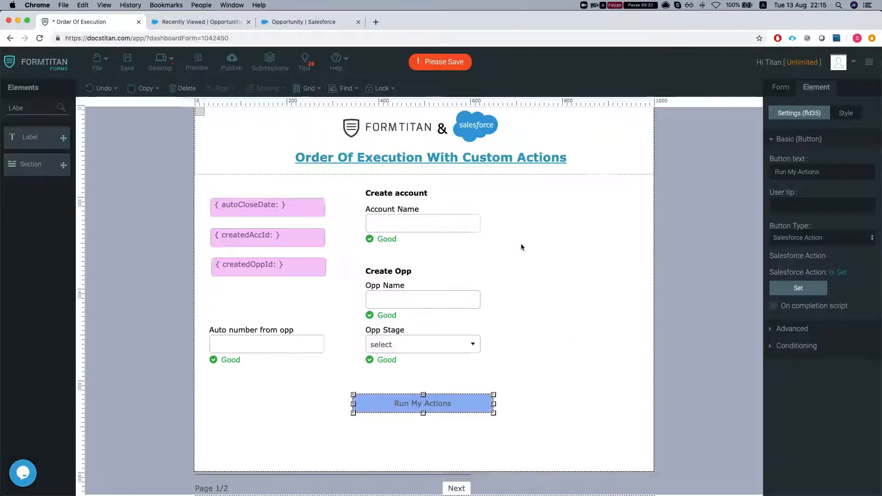
- Save the form, show all form settings, and open the Publish dialog with the form URL
{"action": "left_click", "coordinate": [440, 62]}
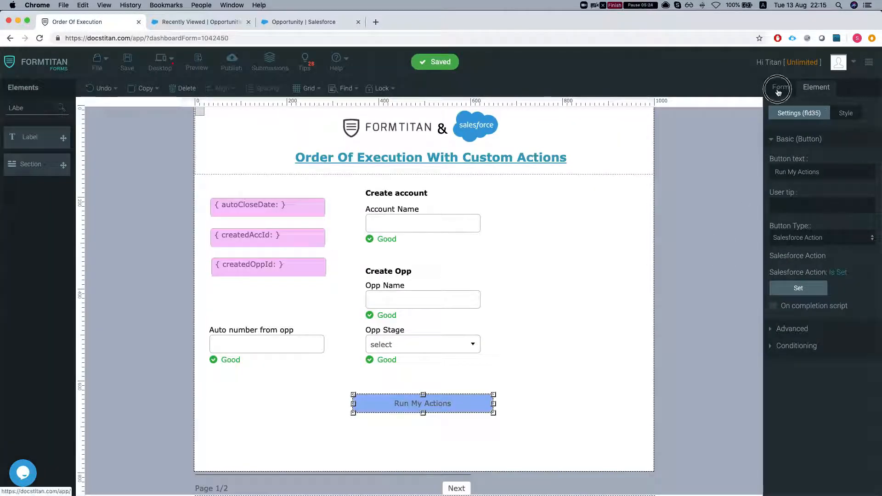
{"action": "left_click", "coordinate": [780, 88]}
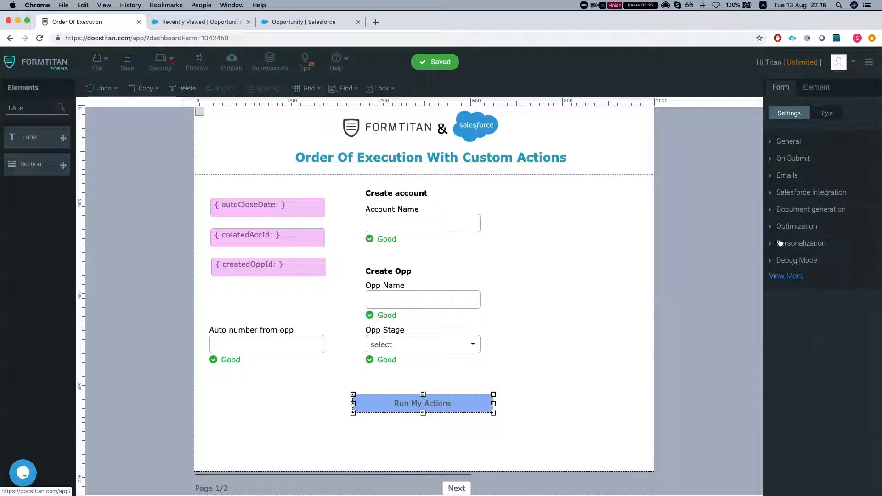
{"action": "left_click", "coordinate": [786, 276]}
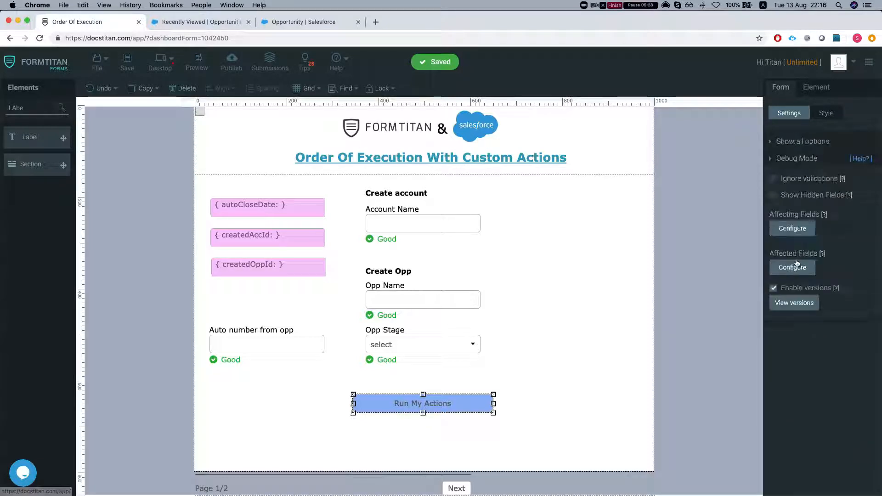
{"action": "left_click", "coordinate": [774, 196]}
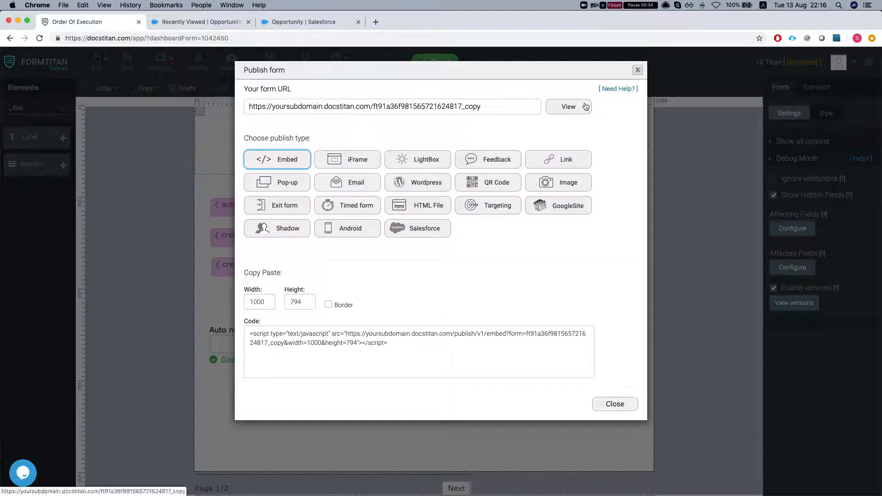
- Open the live form in a new tab and type the account and opportunity names
{"action": "left_click", "coordinate": [568, 106]}
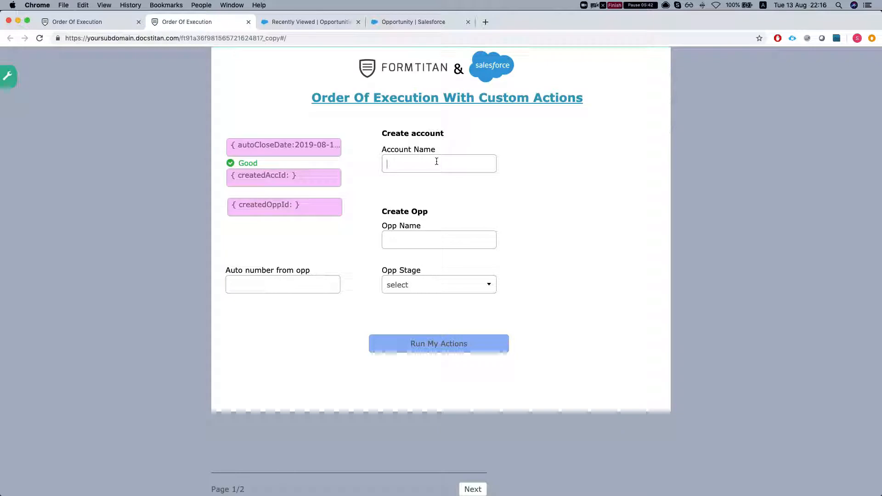
{"action": "type", "text": "auto"}
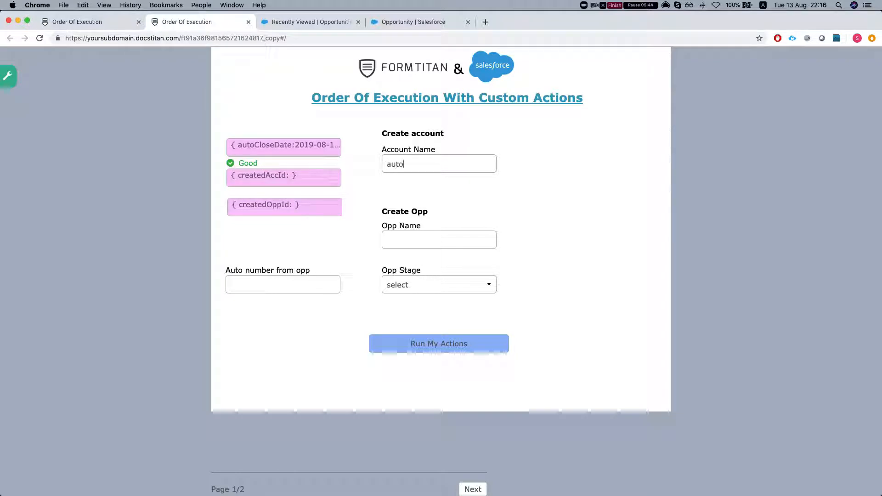
{"action": "type", "text": "o"}
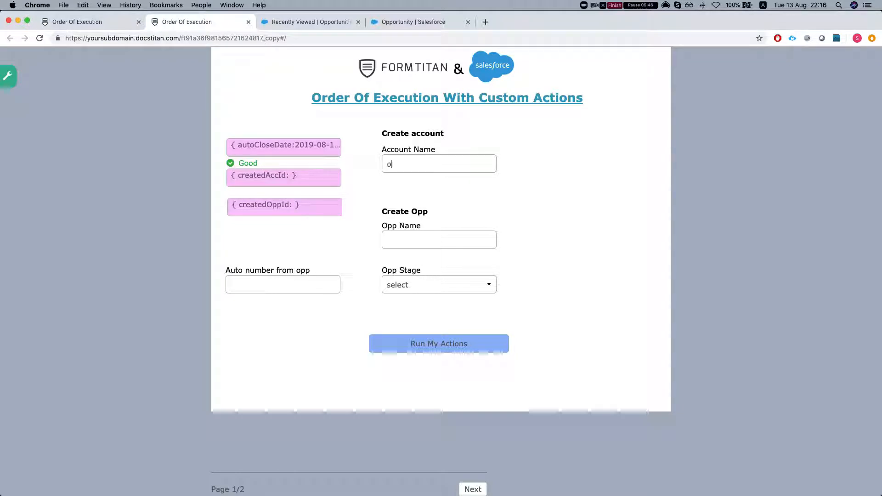
{"action": "type", "text": "rder of exe"}
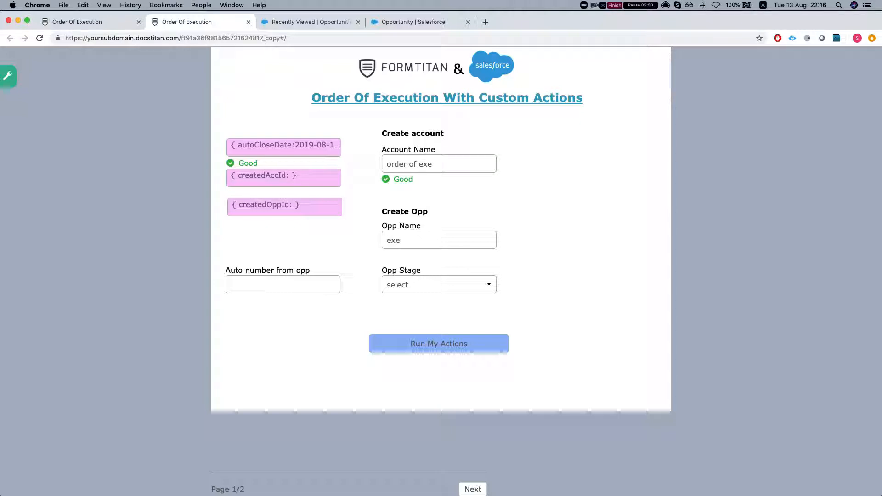
{"action": "type", "text": "opp"}
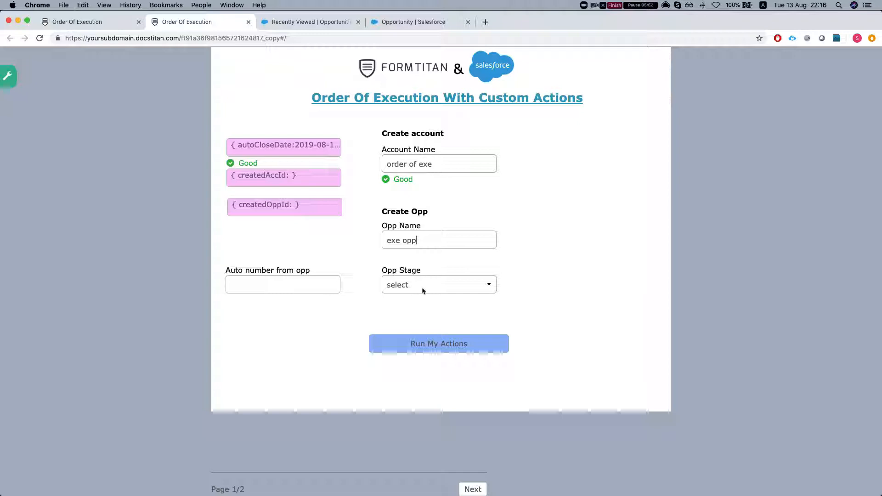
- Set the opportunity stage to Prospecting and run the account and opportunity actions
{"action": "left_click", "coordinate": [439, 284]}
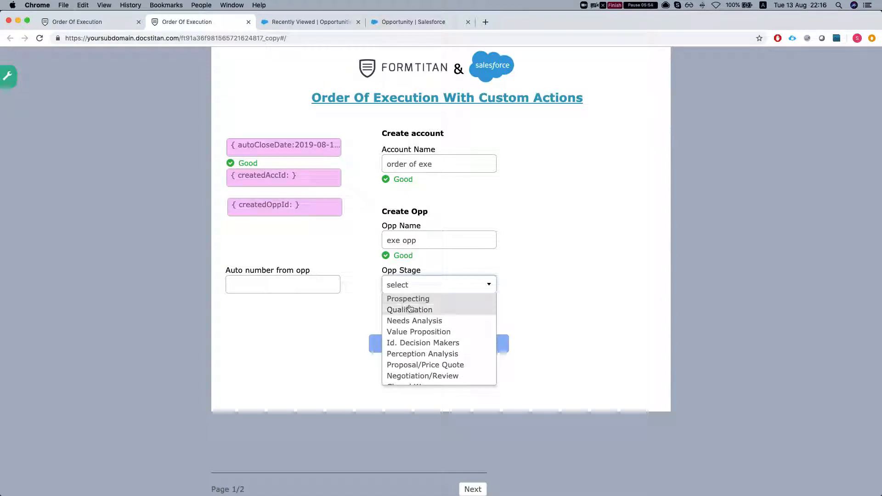
{"action": "left_click", "coordinate": [408, 299]}
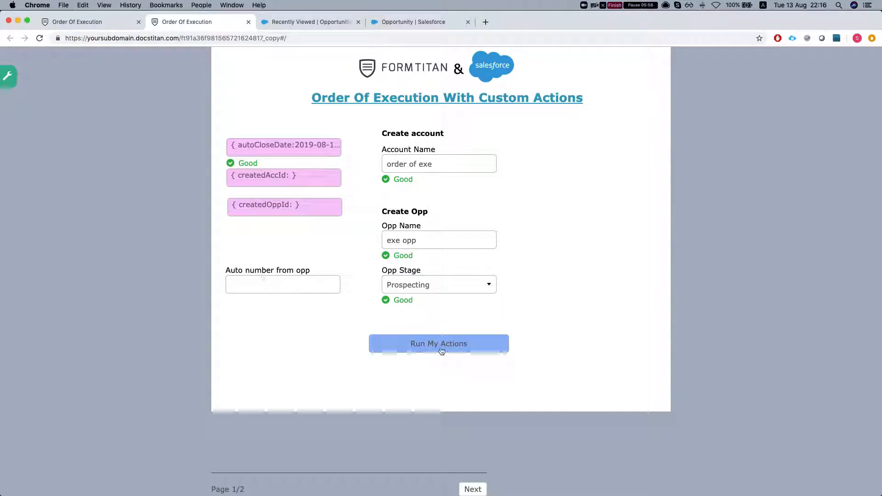
{"action": "left_click", "coordinate": [438, 343]}
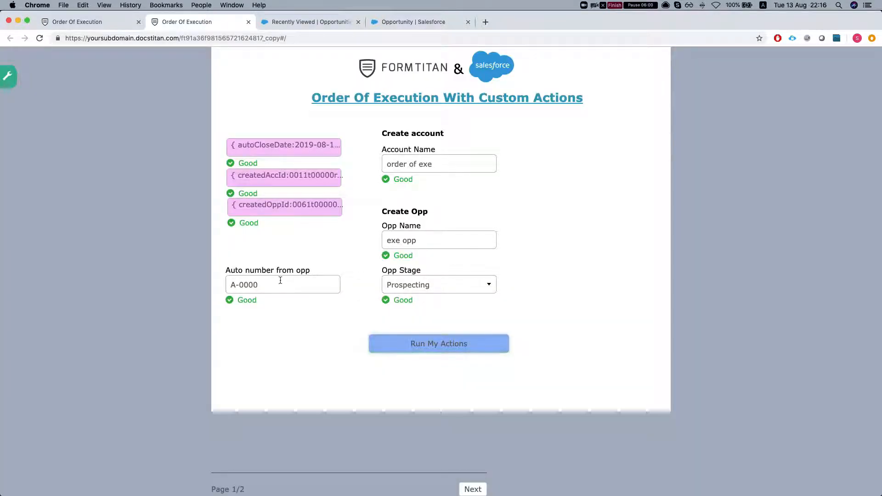
{"action": "mouse_move", "coordinate": [284, 175]}
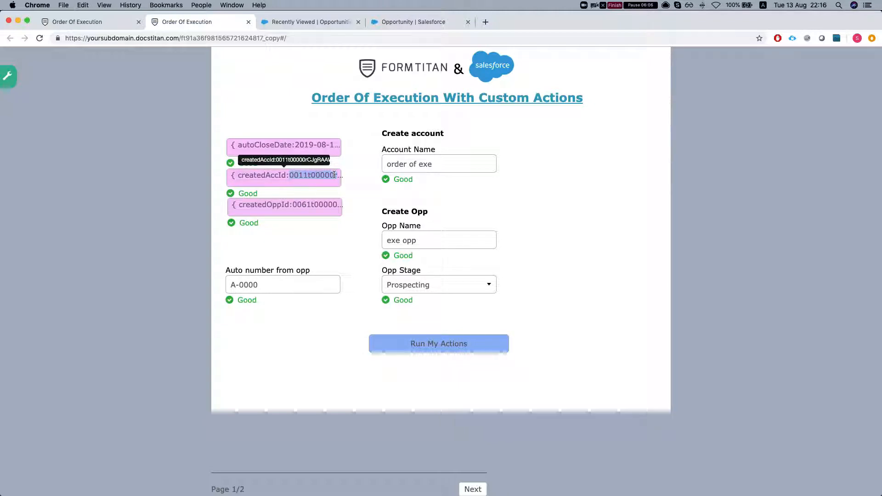
{"action": "mouse_move", "coordinate": [325, 204]}
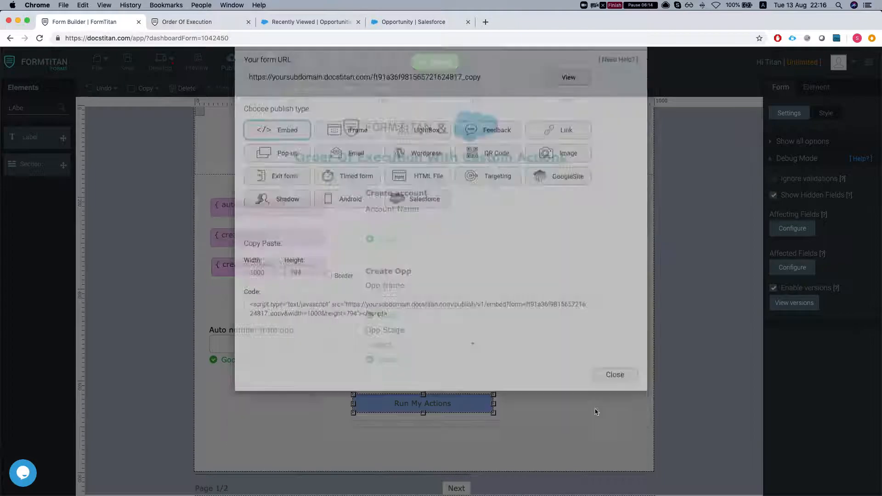
- Add an 'Is not empty' condition with results to the Auto number field
{"action": "left_click", "coordinate": [614, 375]}
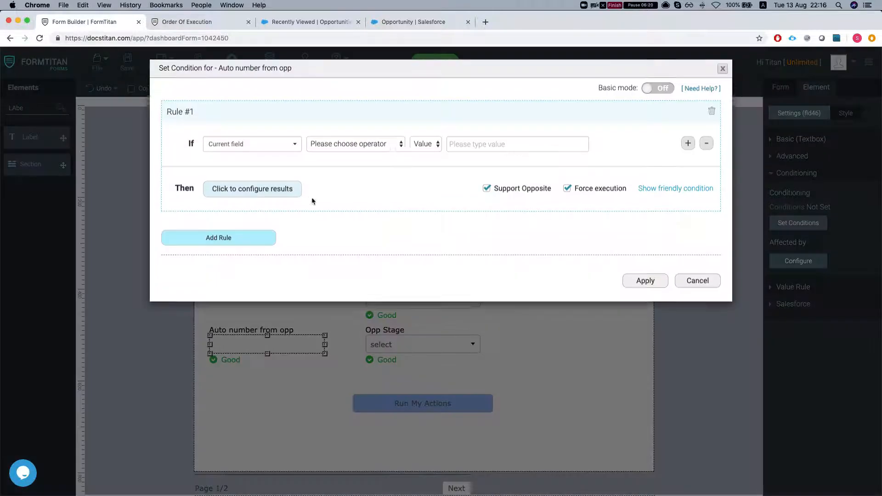
{"action": "left_click", "coordinate": [354, 144]}
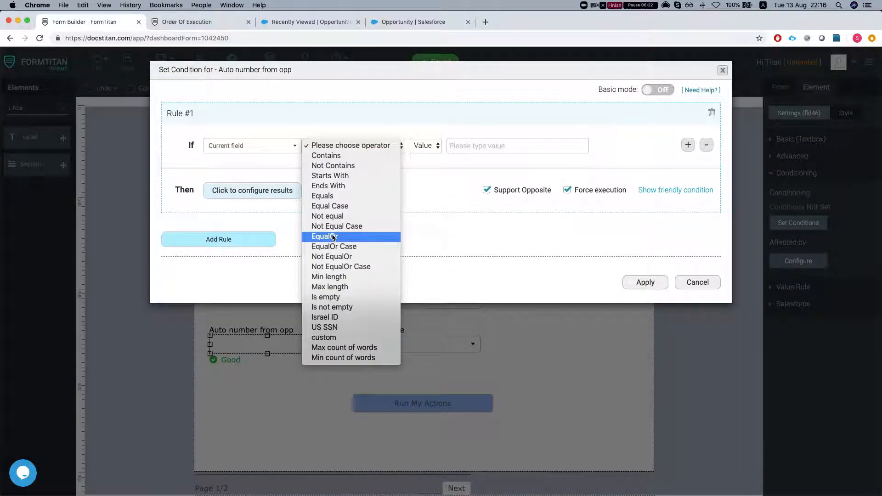
{"action": "mouse_move", "coordinate": [325, 296]}
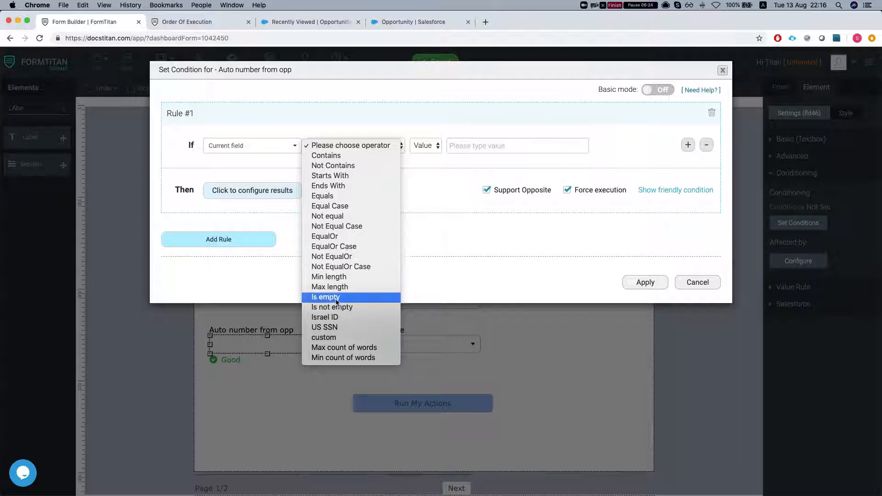
{"action": "left_click", "coordinate": [332, 307]}
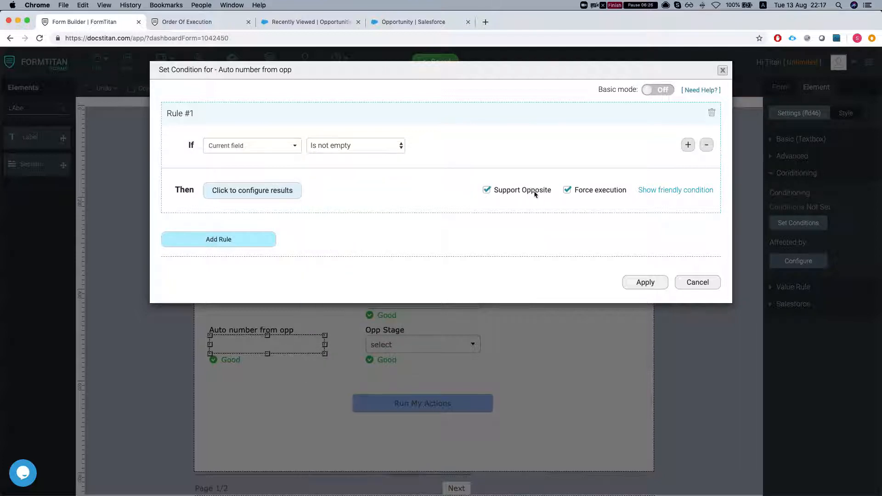
{"action": "left_click", "coordinate": [252, 191]}
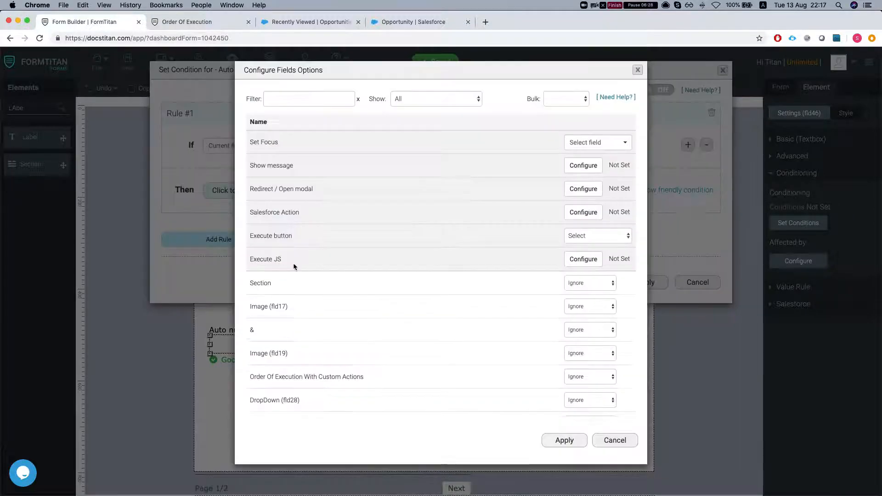
{"action": "mouse_move", "coordinate": [581, 246]}
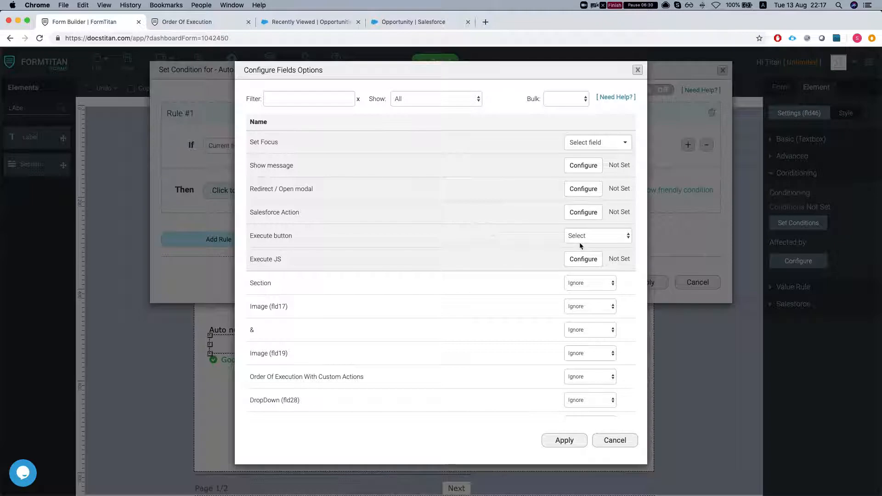
{"action": "left_click", "coordinate": [597, 235]}
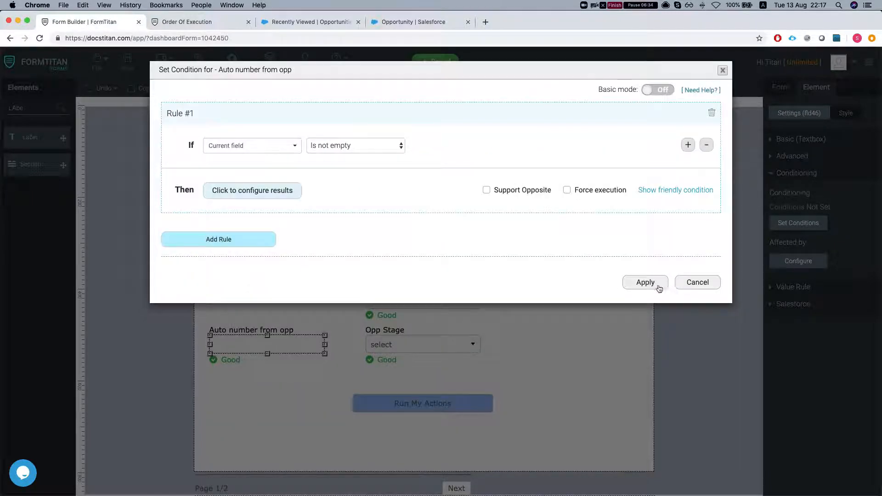
{"action": "left_click", "coordinate": [645, 282]}
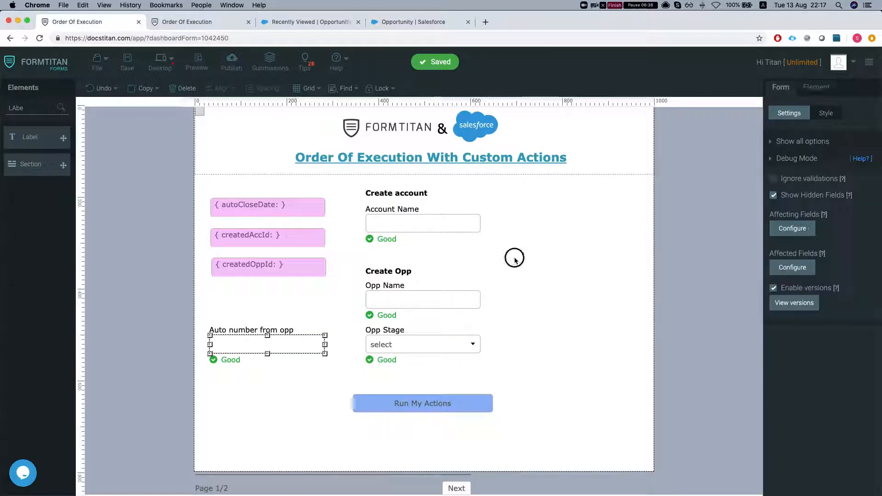
- Mark the Auto number field as Mandatory and save the form
{"action": "left_click", "coordinate": [817, 87]}
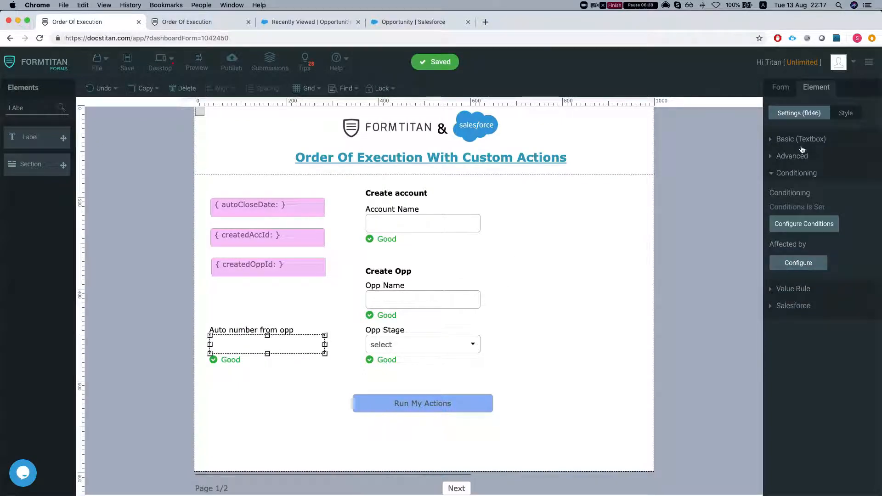
{"action": "left_click", "coordinate": [800, 139]}
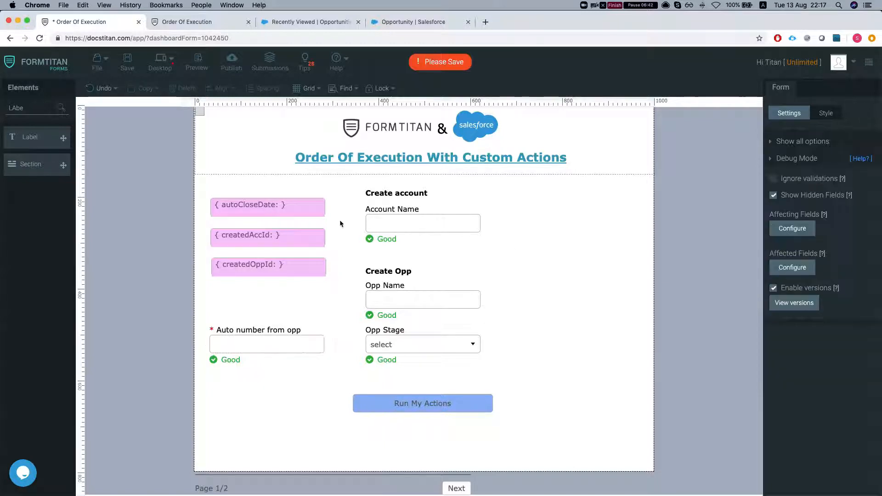
{"action": "left_click", "coordinate": [267, 344]}
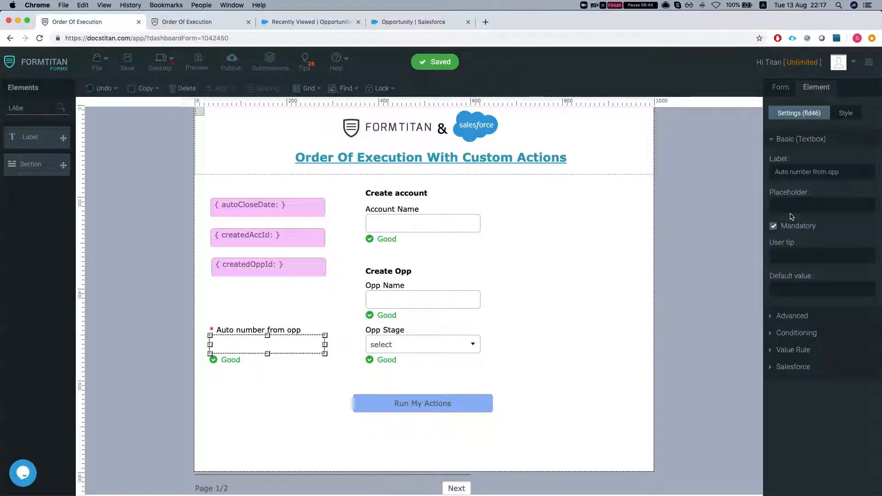
{"action": "left_click", "coordinate": [846, 113]}
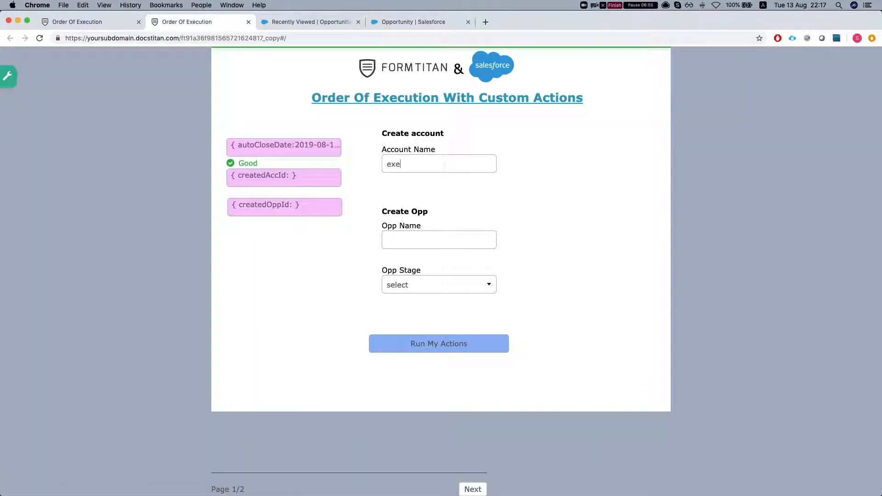
- Enter account 'exe 2' and opportunity 'exe opp2' on the live form and run the actions
{"action": "type", "text": "2"}
{"action": "left_click", "coordinate": [438, 240]}
{"action": "type", "text": "exe"}
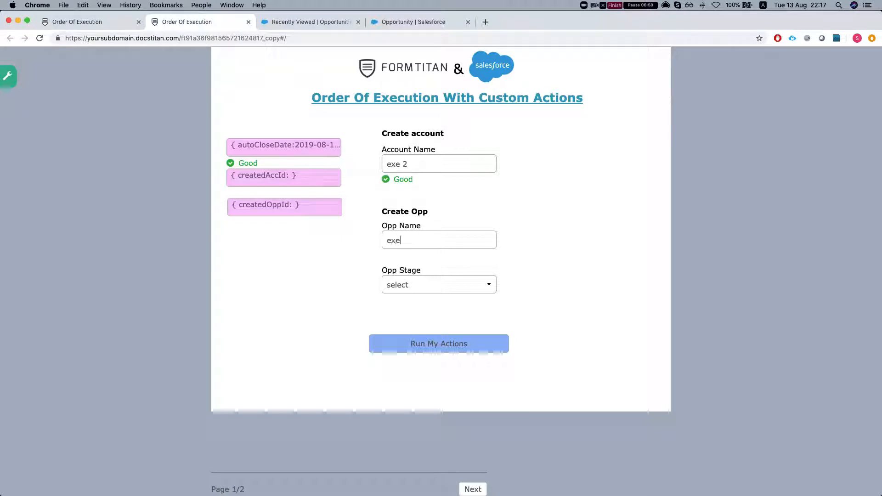
{"action": "type", "text": "opp"}
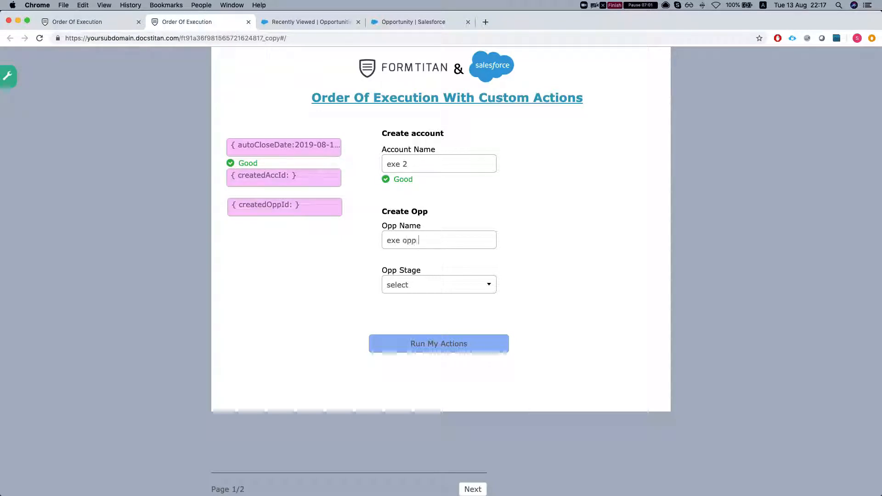
{"action": "type", "text": "2"}
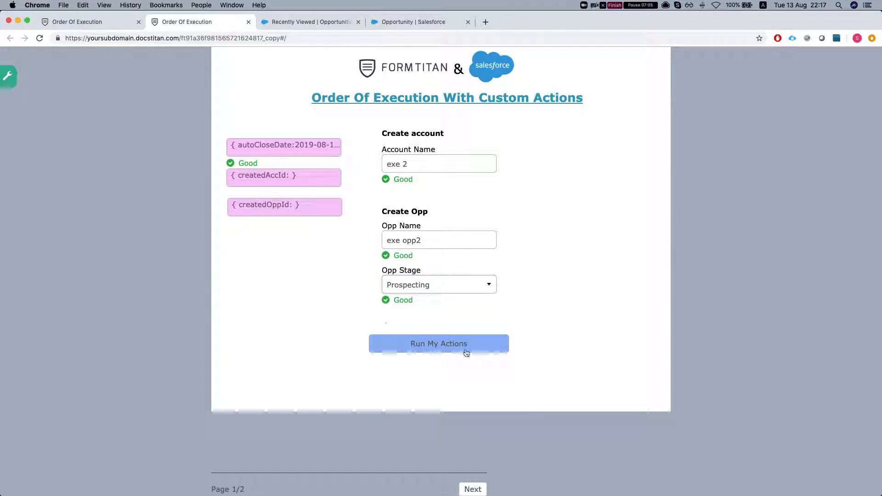
{"action": "left_click", "coordinate": [439, 344]}
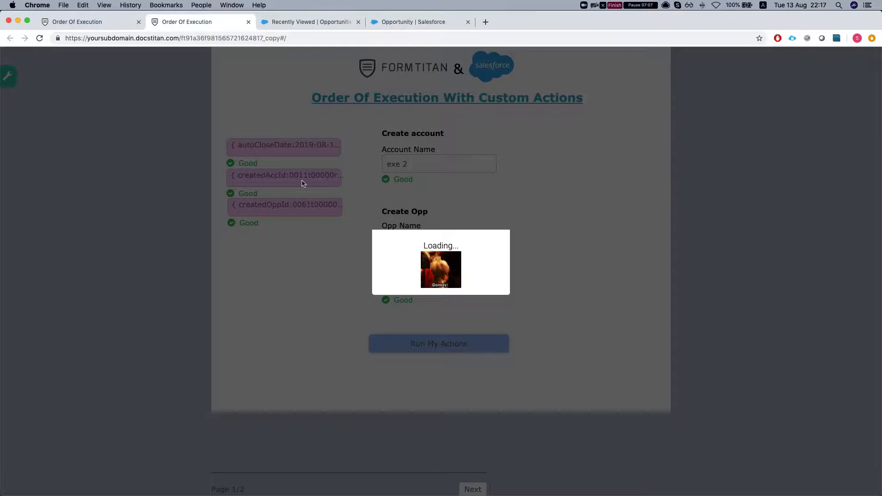
{"action": "left_click", "coordinate": [438, 344]}
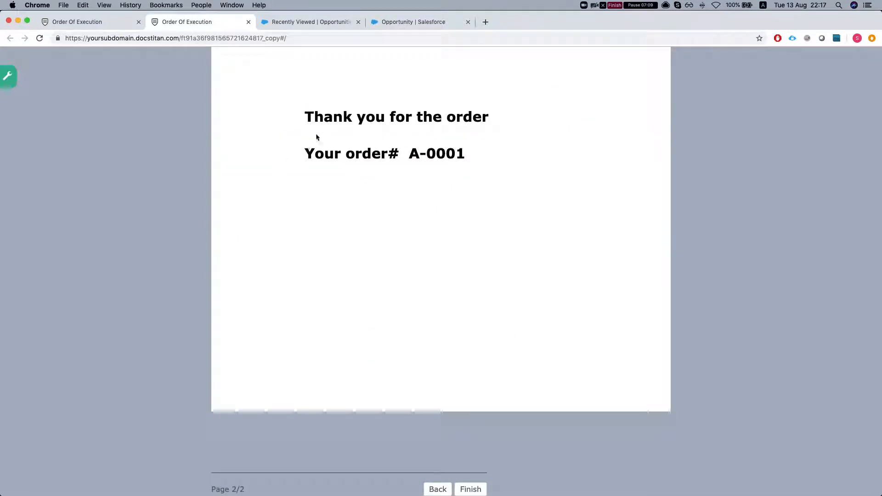
{"action": "mouse_move", "coordinate": [439, 135]}
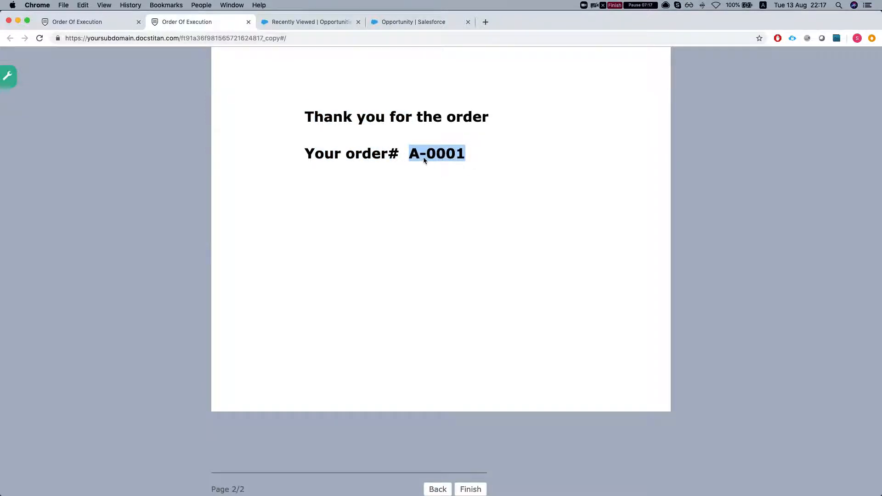
{"action": "mouse_move", "coordinate": [431, 160]}
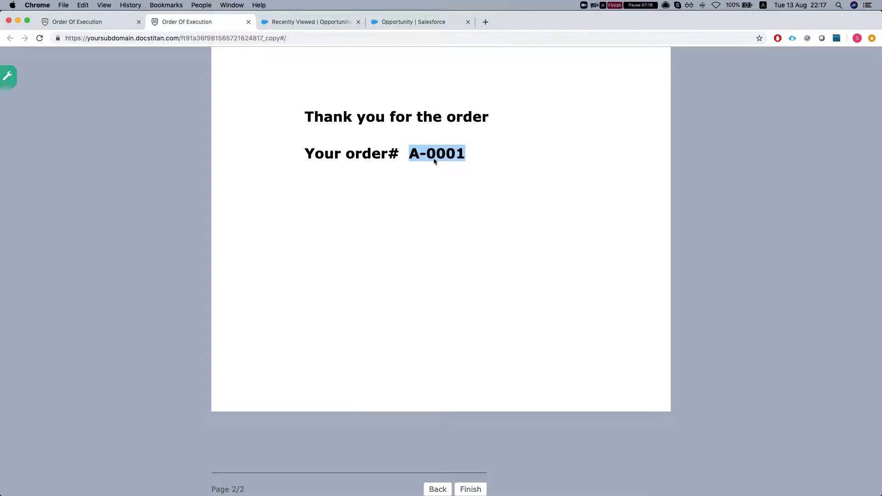
{"action": "mouse_move", "coordinate": [432, 166]}
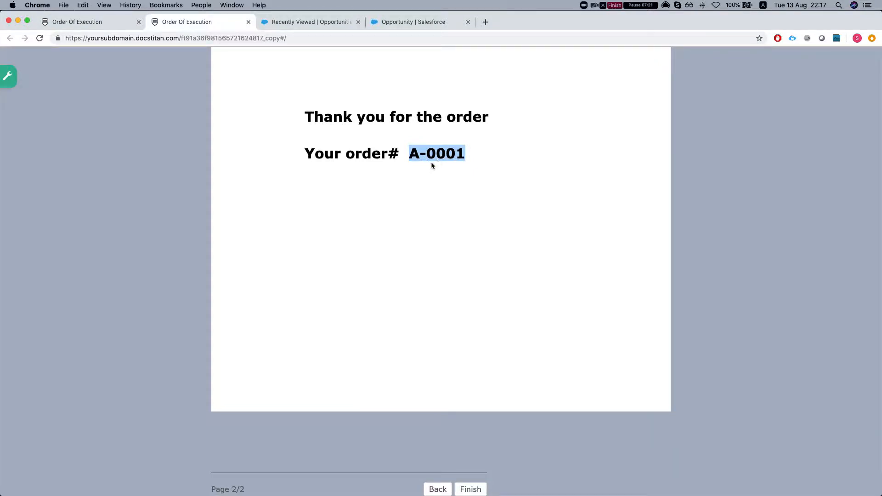